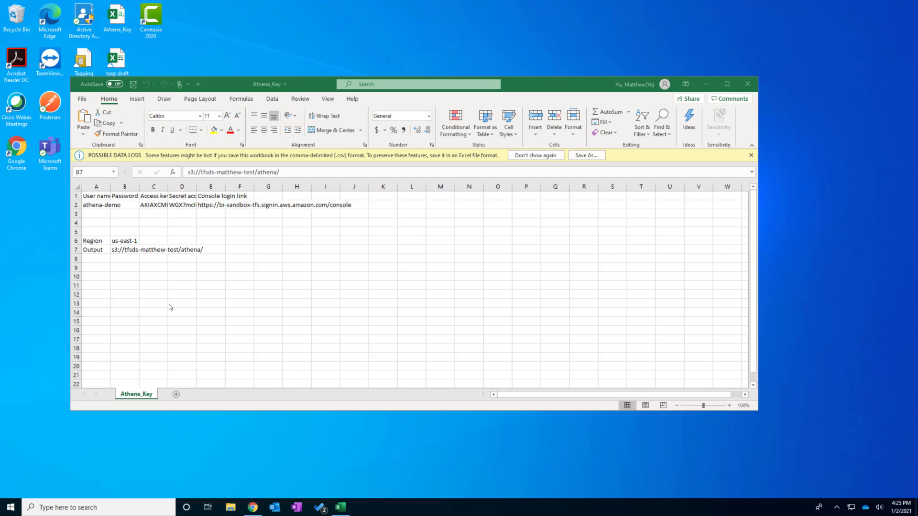
pyautogui.moveTo(182, 299)
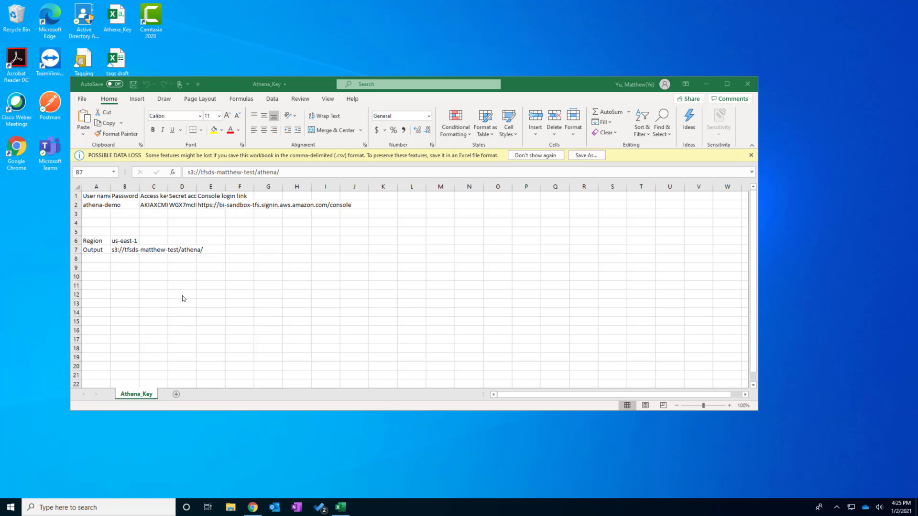
pyautogui.moveTo(159, 211)
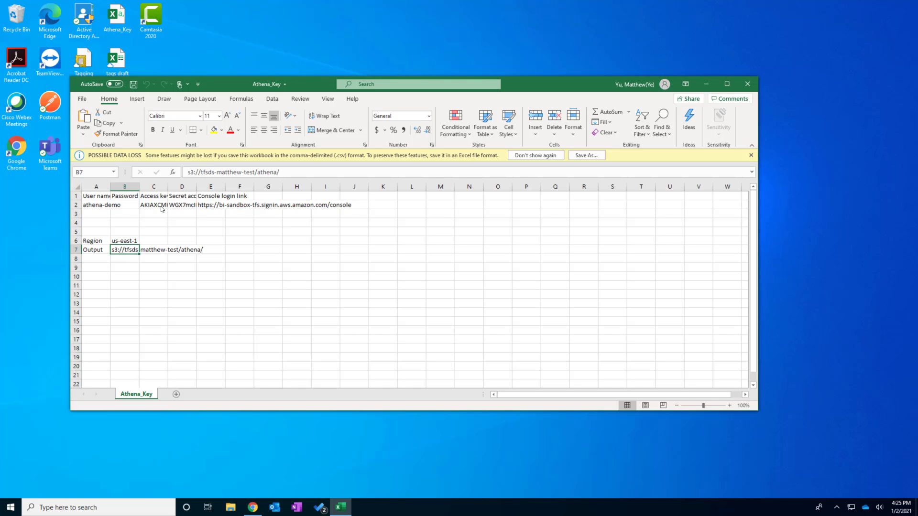
# Search Chrome for 'aws athena odbc' and open the AWS guide on connecting Athena with ODBC.
pyautogui.click(153, 205)
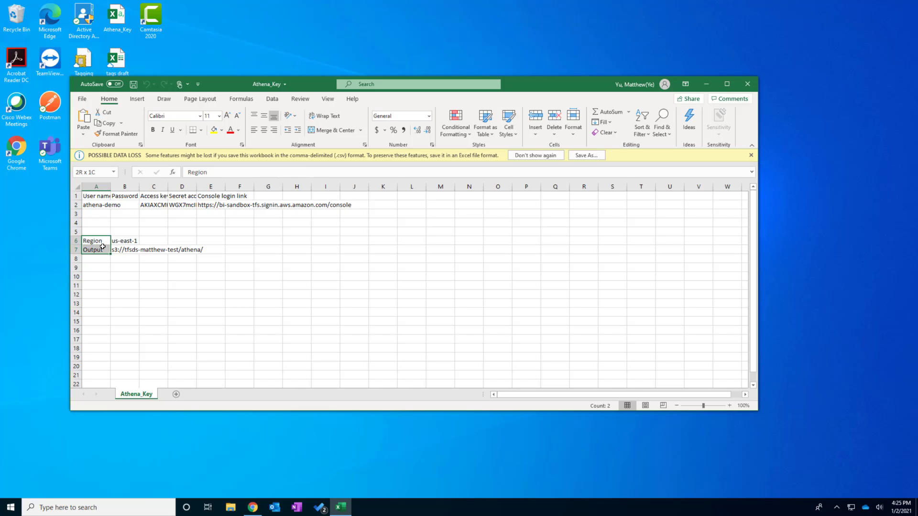
pyautogui.click(96, 240)
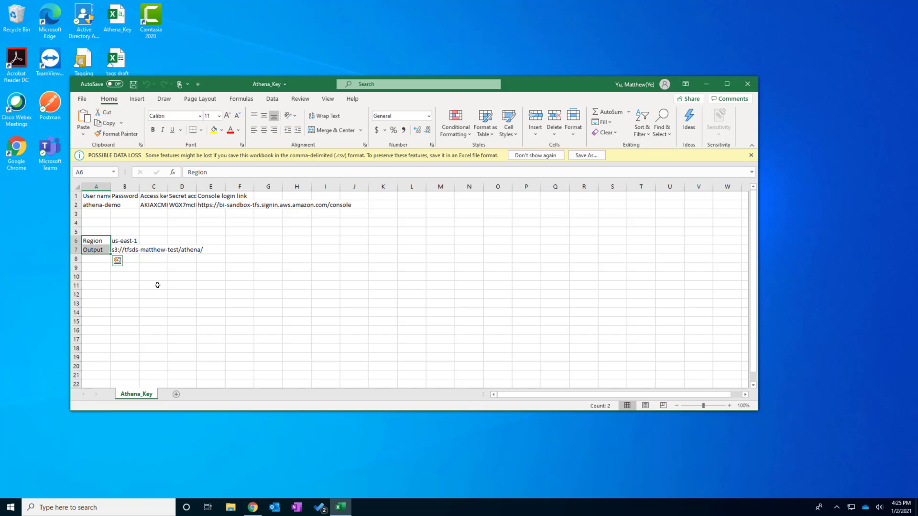
pyautogui.moveTo(161, 277)
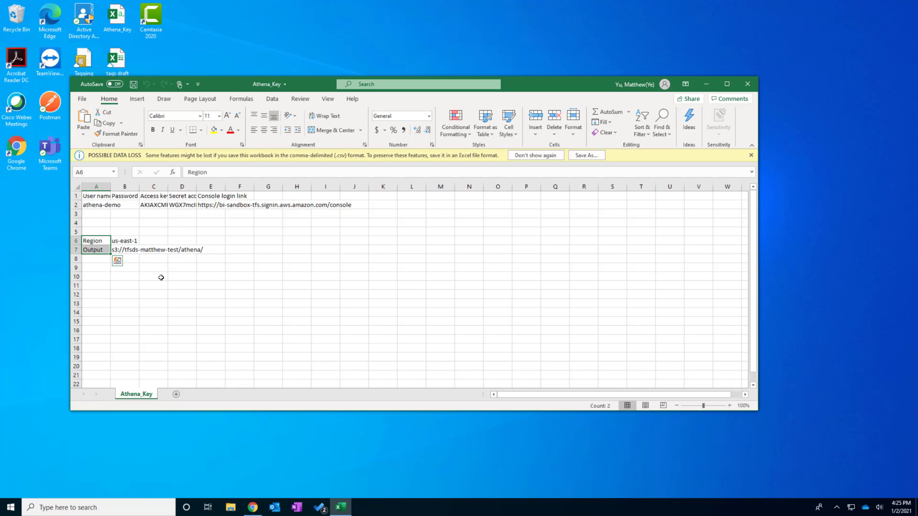
pyautogui.moveTo(172, 298)
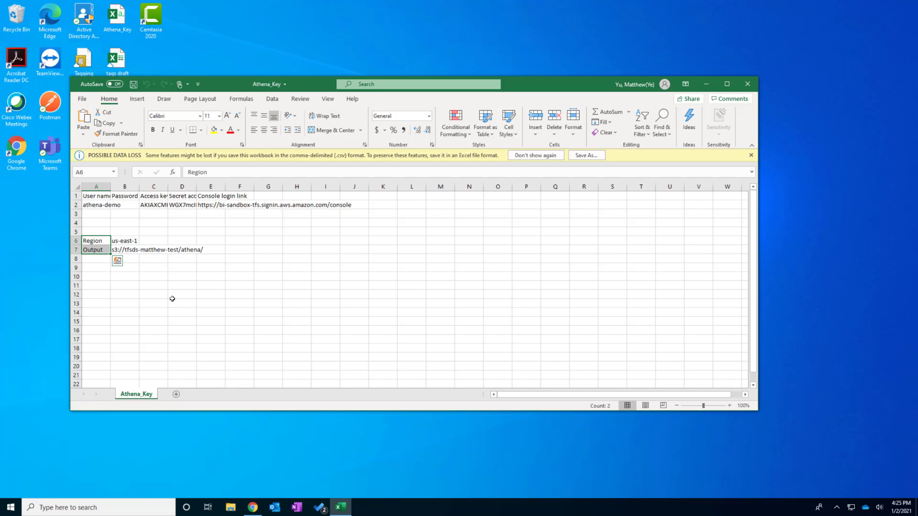
pyautogui.click(252, 507)
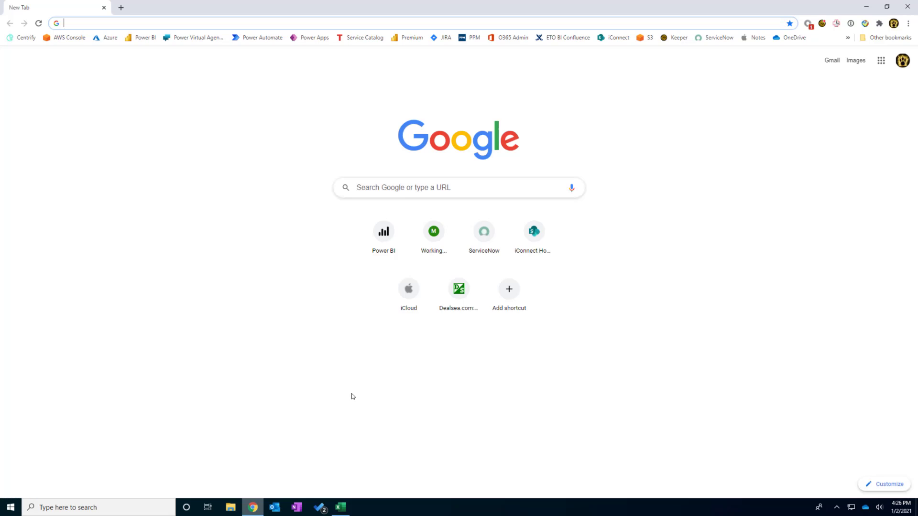
pyautogui.moveTo(484, 240)
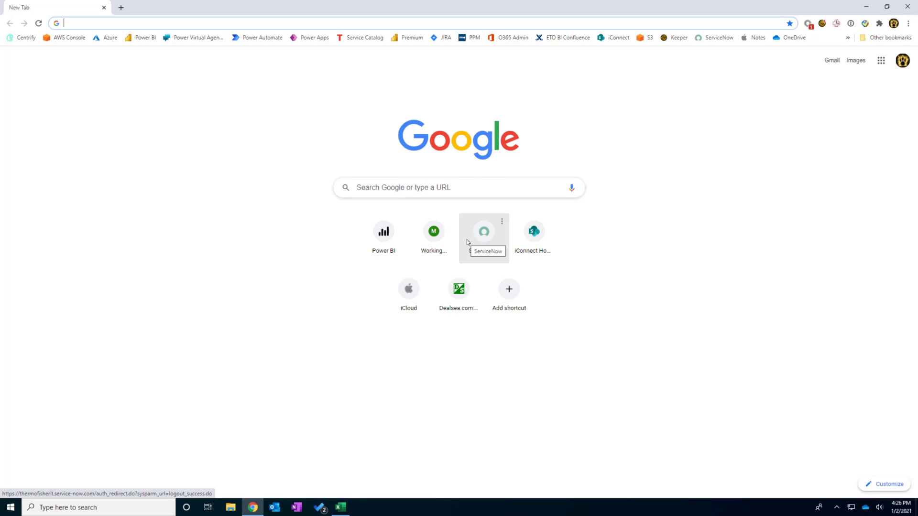
pyautogui.write('aws athena odbc')
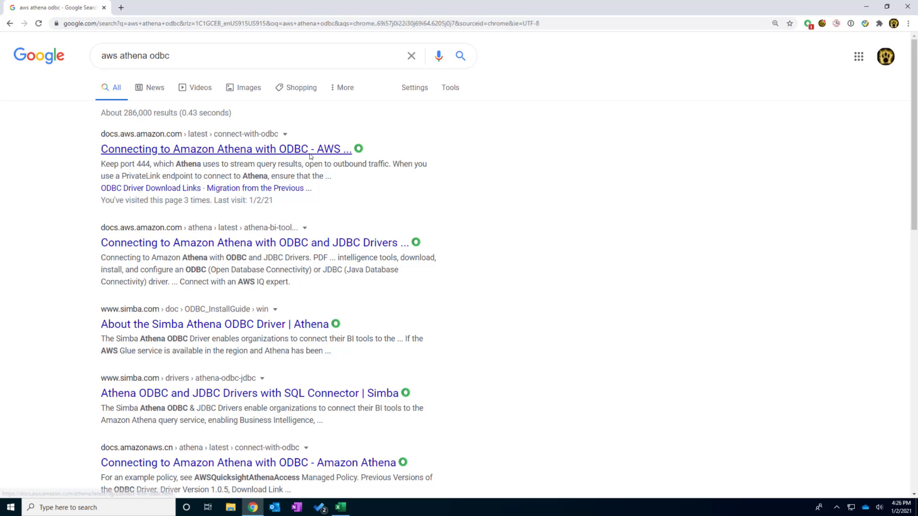
pyautogui.click(226, 149)
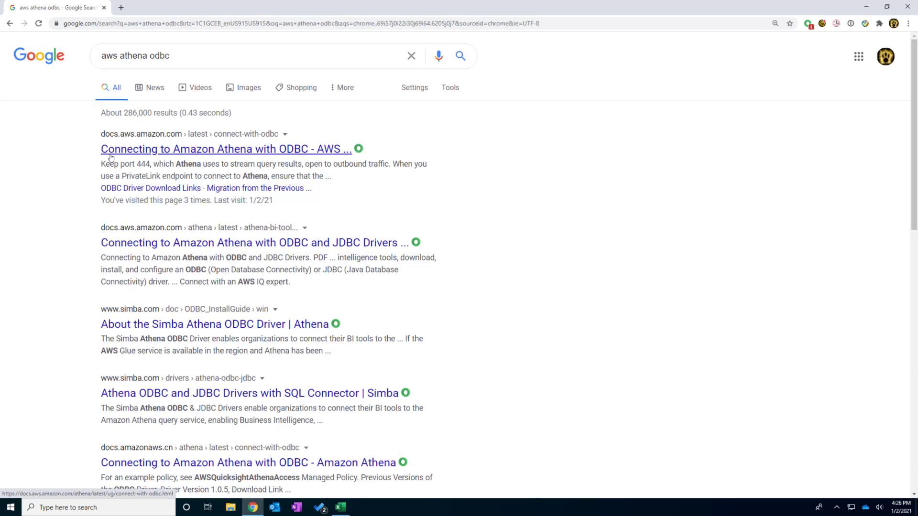
pyautogui.click(226, 149)
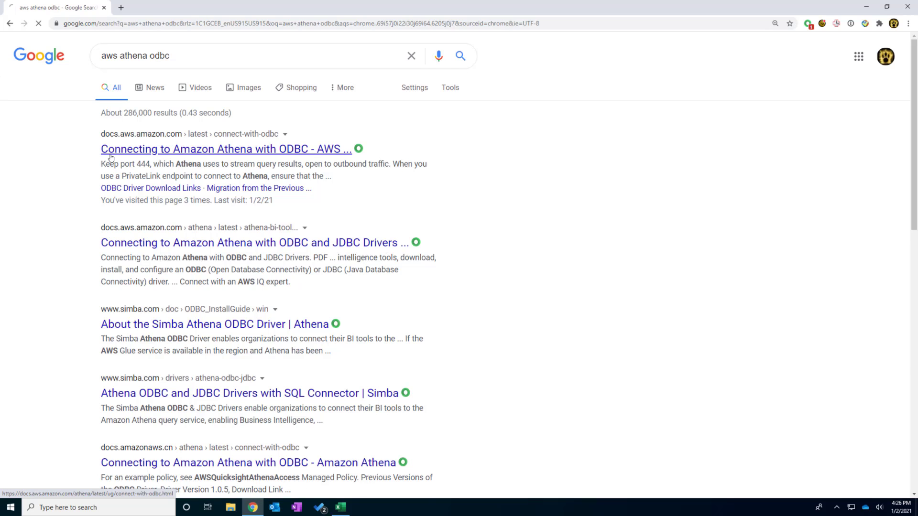
# Download the Windows 64 bit ODBC Driver 1.1.6 from the Athena ODBC download links.
pyautogui.click(226, 148)
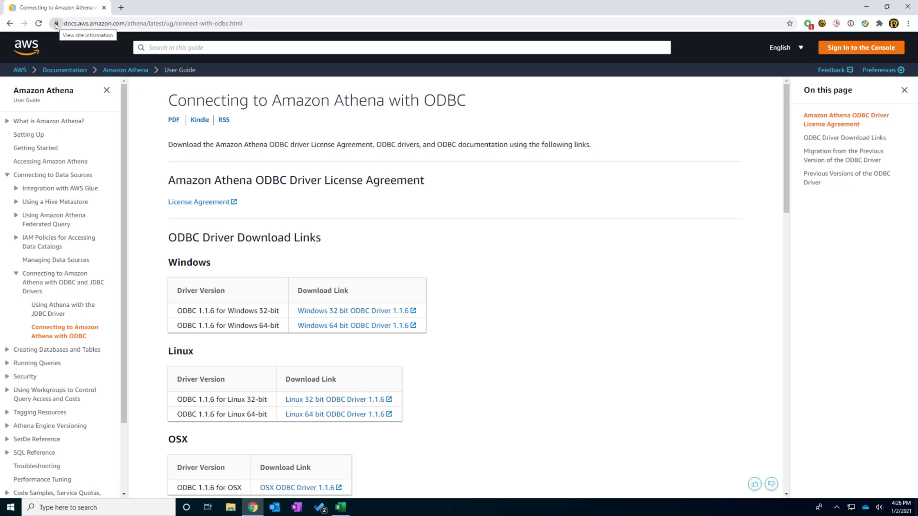
pyautogui.moveTo(215, 235)
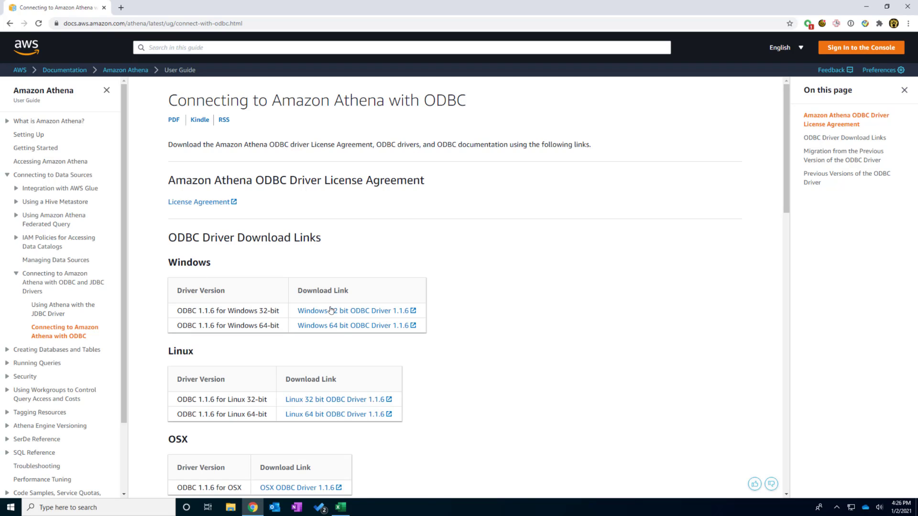
pyautogui.moveTo(312, 289)
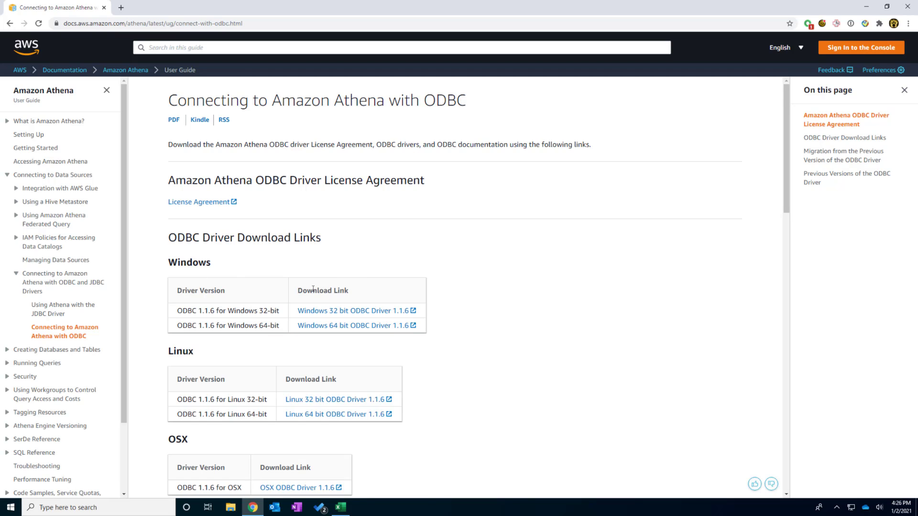
pyautogui.scroll(-3)
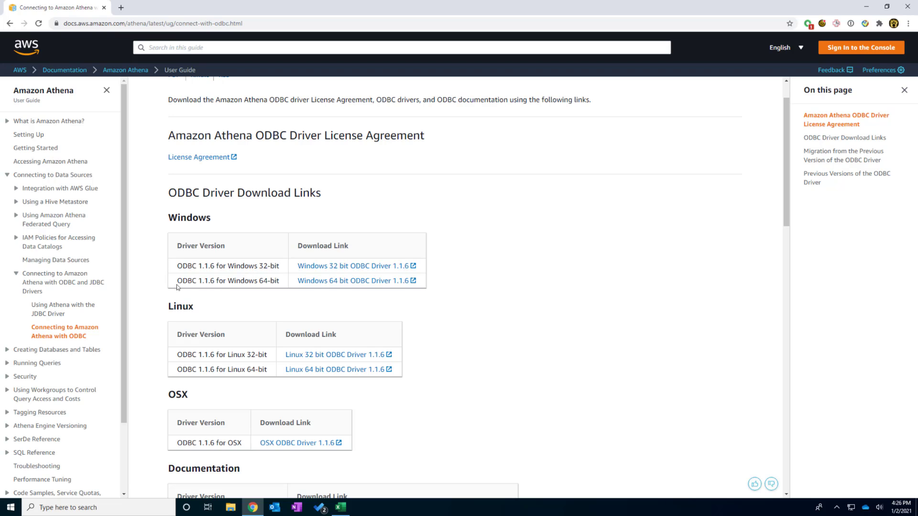
pyautogui.click(353, 281)
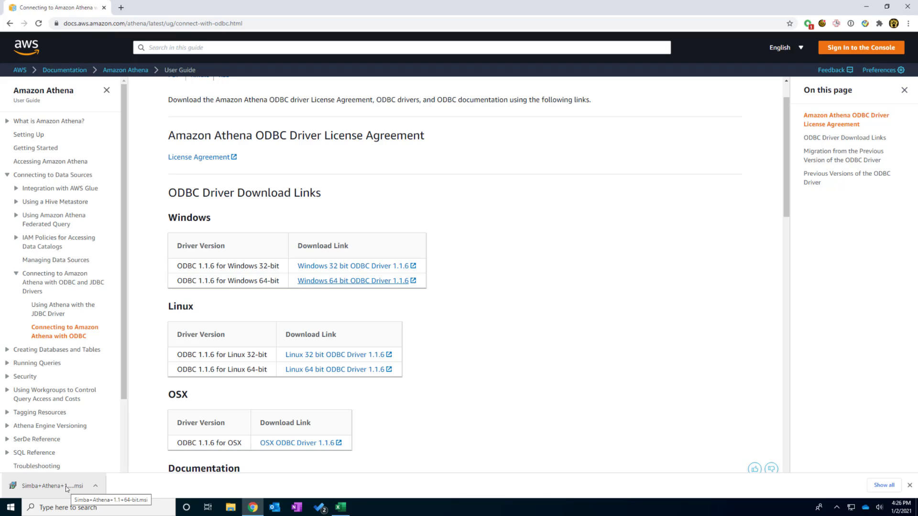
# Install the 64-bit Simba Athena ODBC driver, accepting the license and default folder.
pyautogui.click(50, 486)
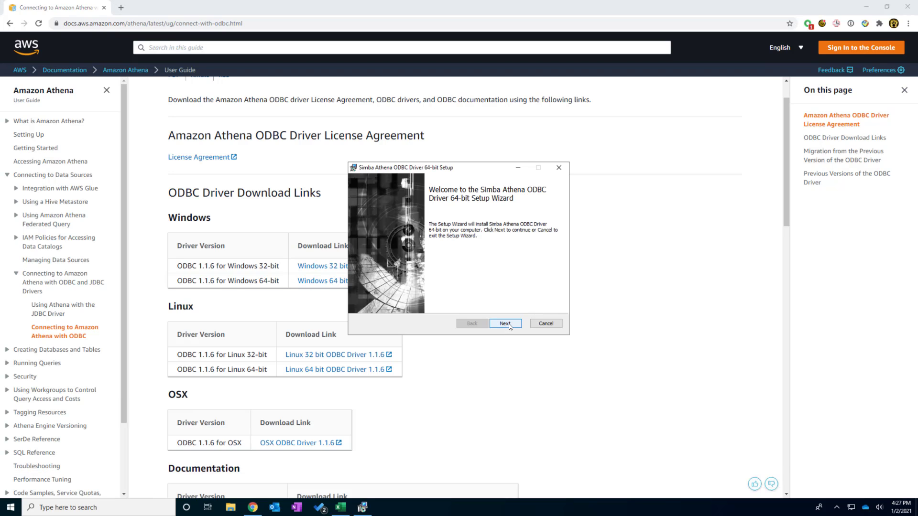
pyautogui.click(505, 323)
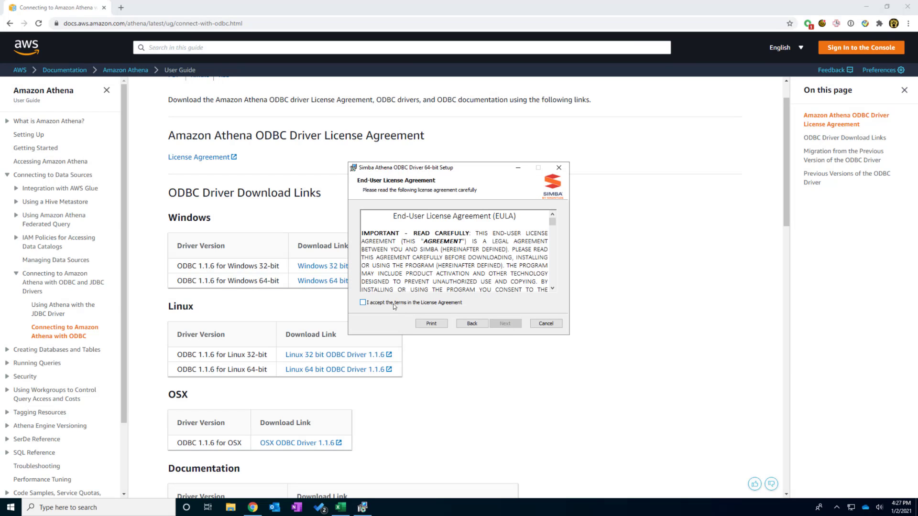
pyautogui.click(504, 323)
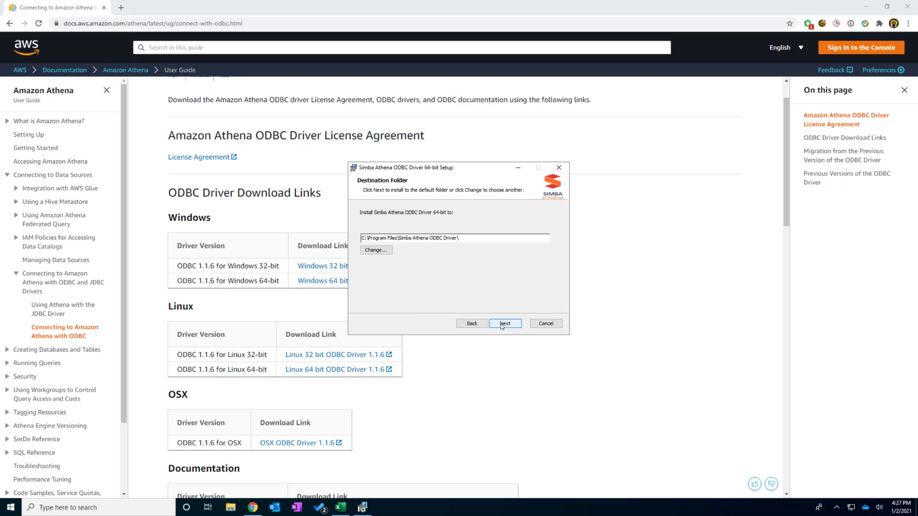
pyautogui.click(505, 323)
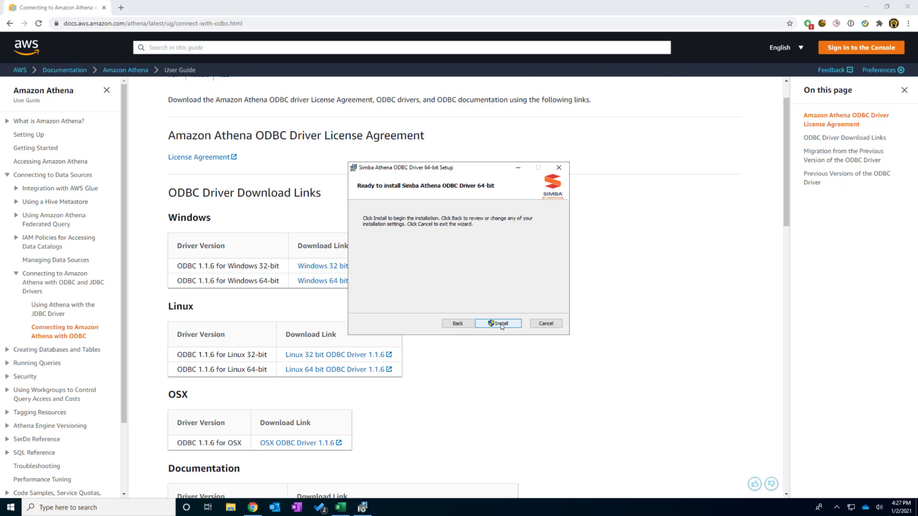
pyautogui.click(497, 323)
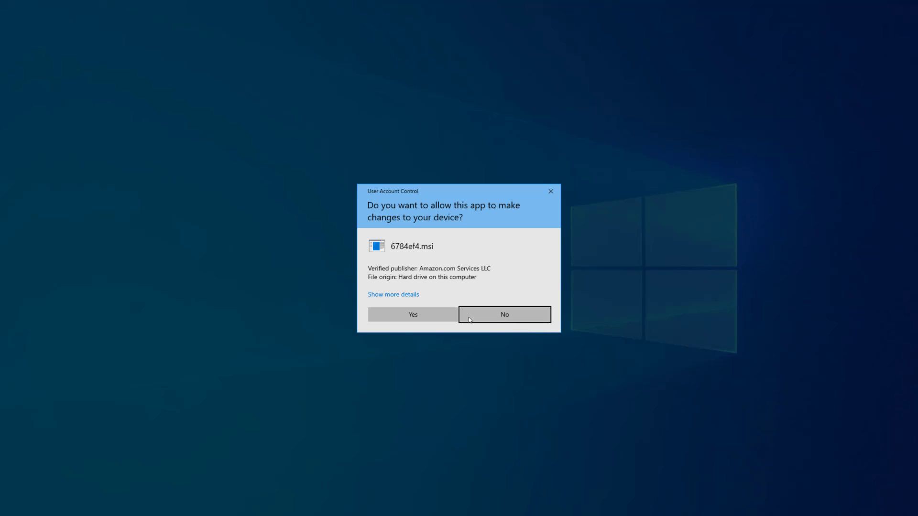
pyautogui.click(412, 315)
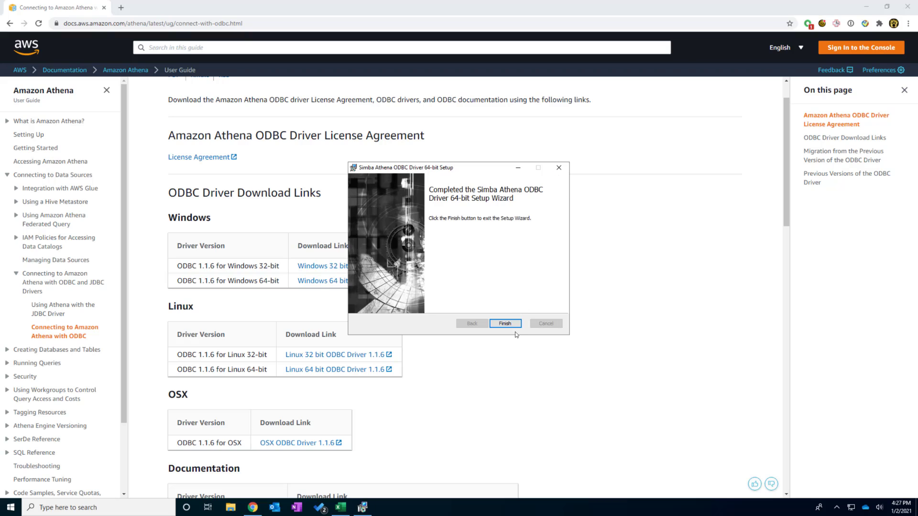
pyautogui.click(504, 323)
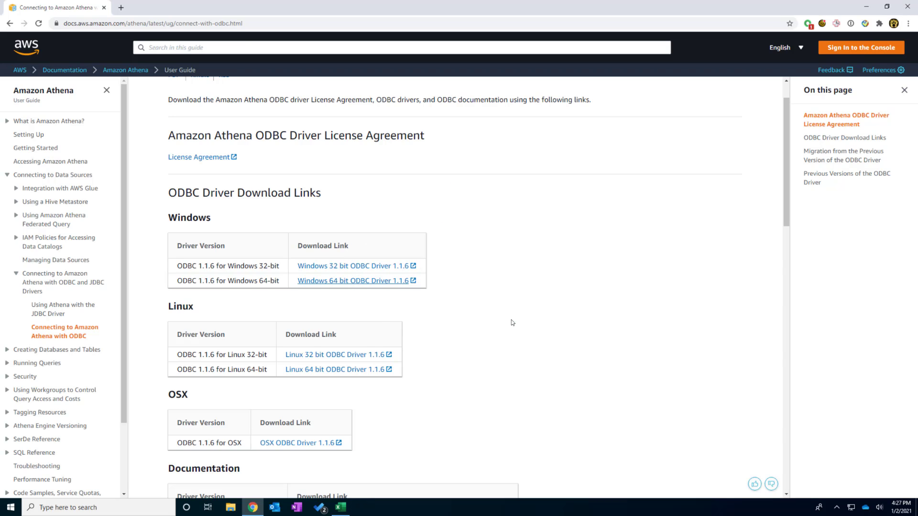
pyautogui.moveTo(514, 319)
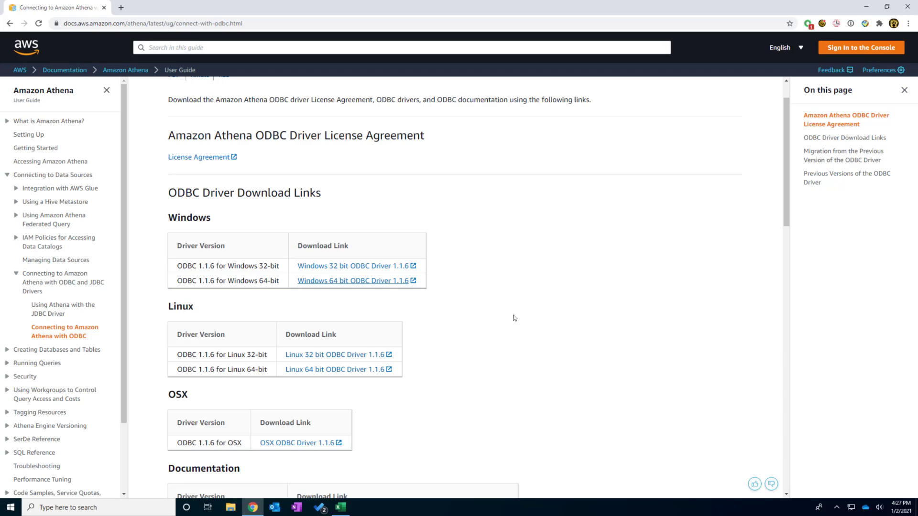
pyautogui.moveTo(10, 507)
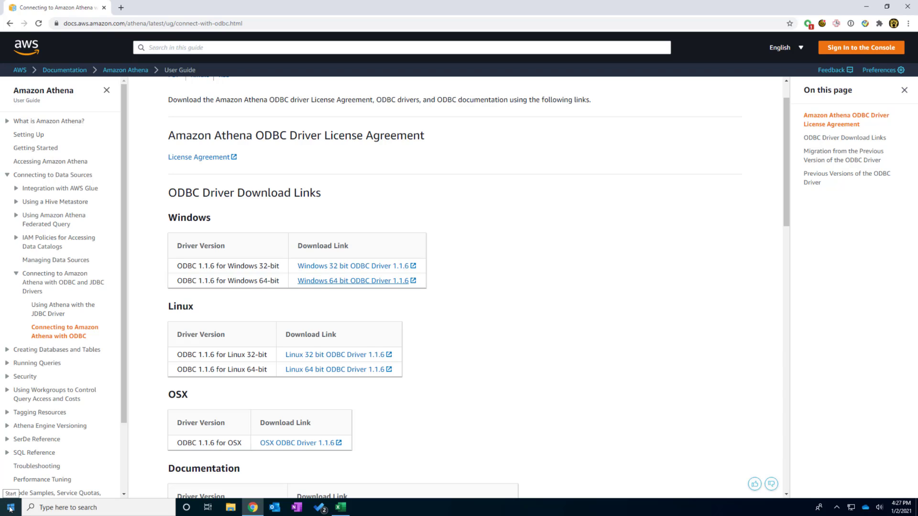
# Search the Start menu for 'odbc' to find ODBC Data Sources (64-bit).
pyautogui.click(9, 508)
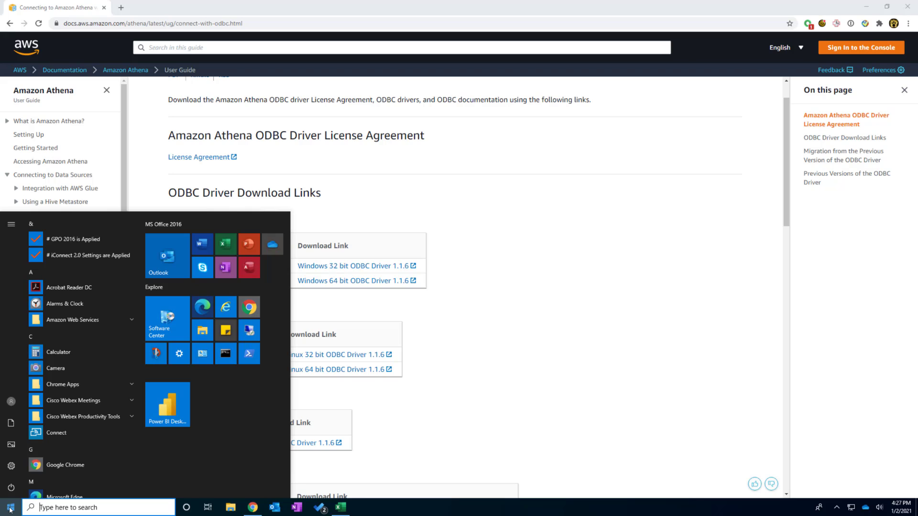
pyautogui.write('odbc')
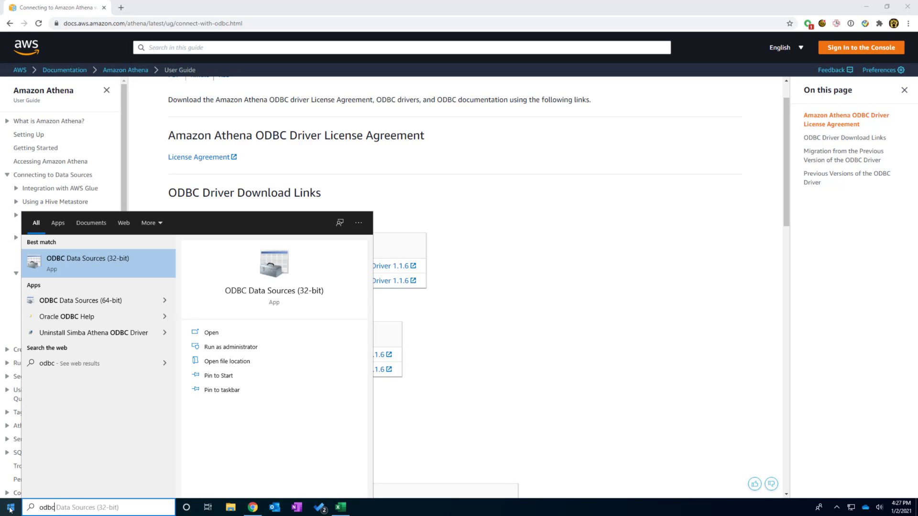
pyautogui.moveTo(88, 300)
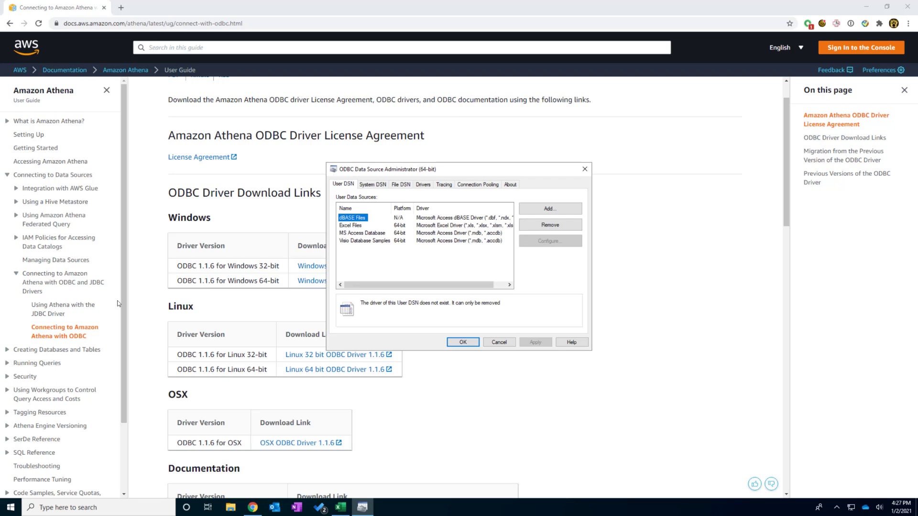
pyautogui.moveTo(372, 185)
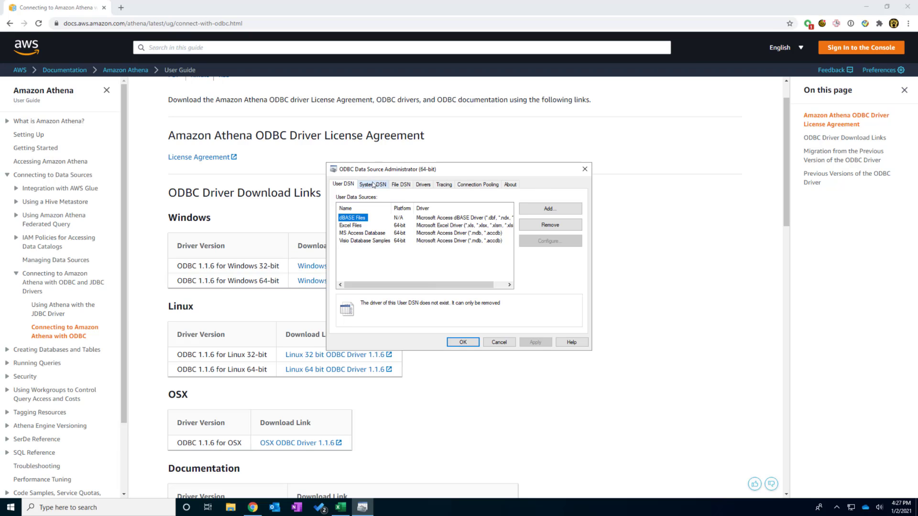
pyautogui.moveTo(364, 202)
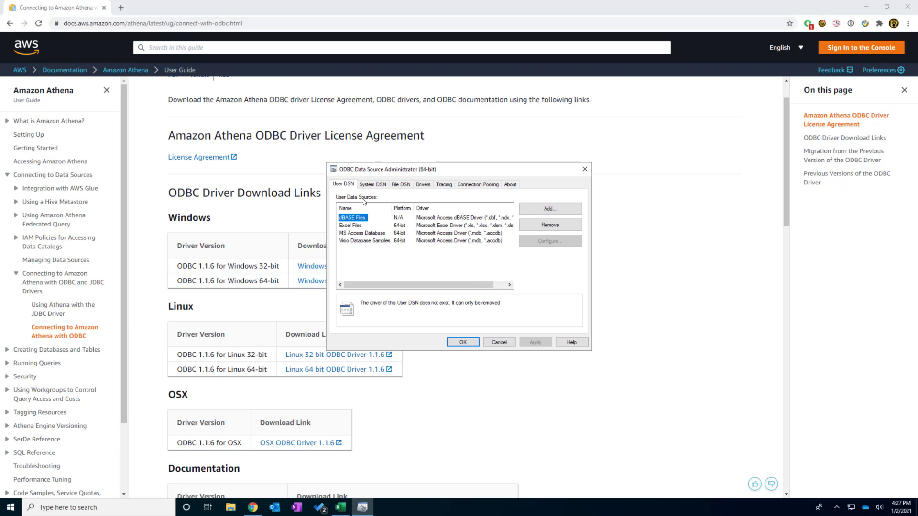
# Add a new System DSN using the Simba Athena ODBC Driver.
pyautogui.click(372, 184)
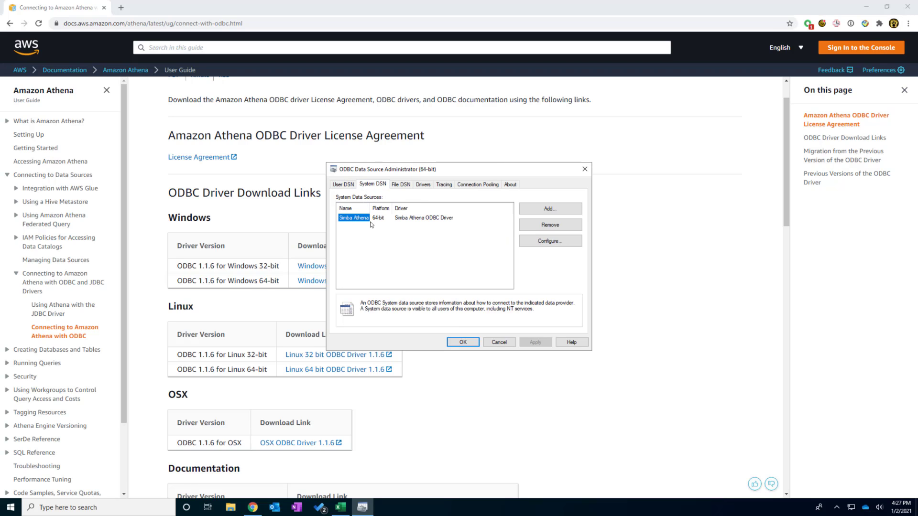
pyautogui.moveTo(333, 213)
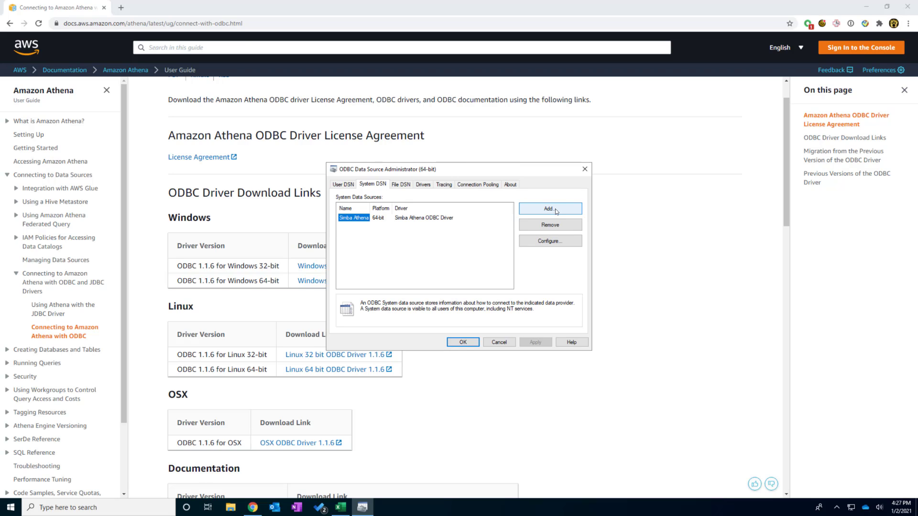
pyautogui.click(549, 208)
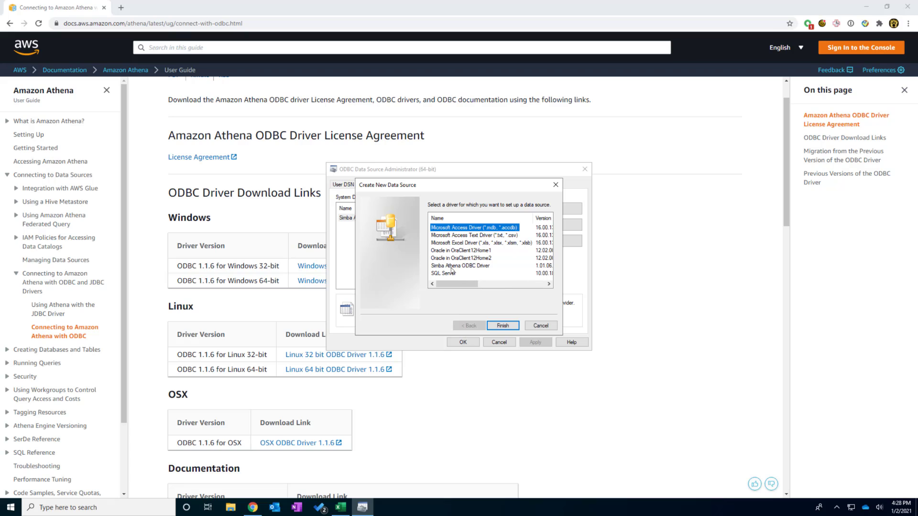
pyautogui.moveTo(468, 269)
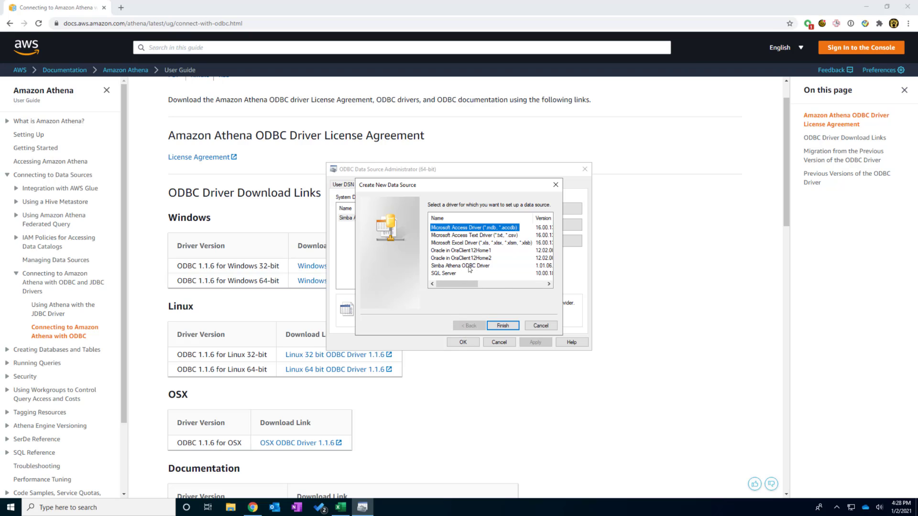
pyautogui.click(460, 265)
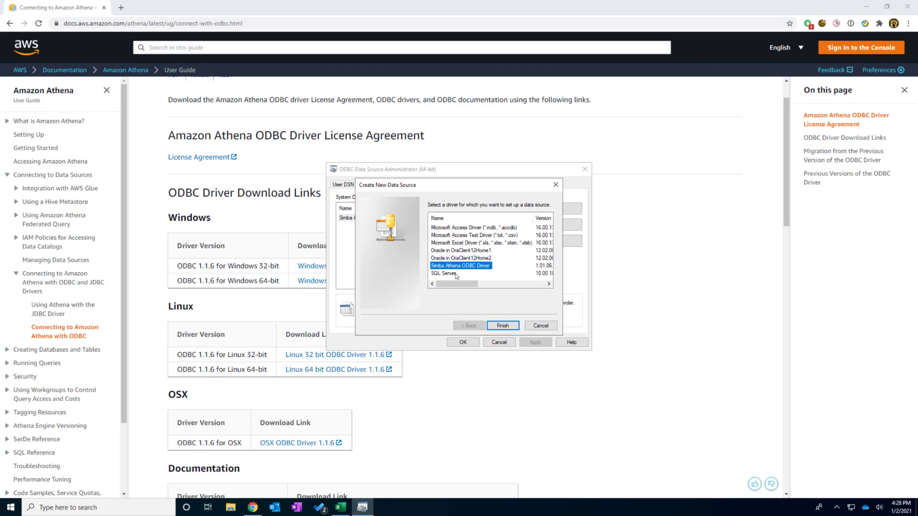
pyautogui.moveTo(480, 270)
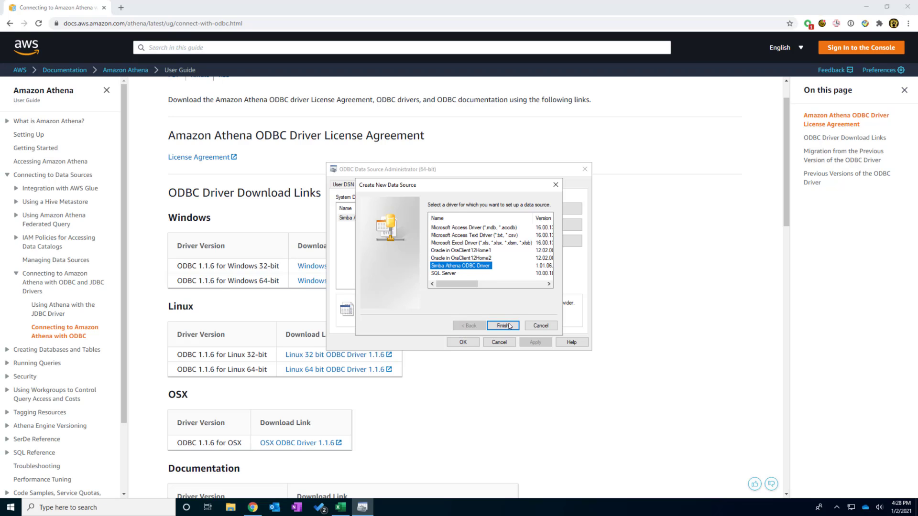
pyautogui.click(501, 326)
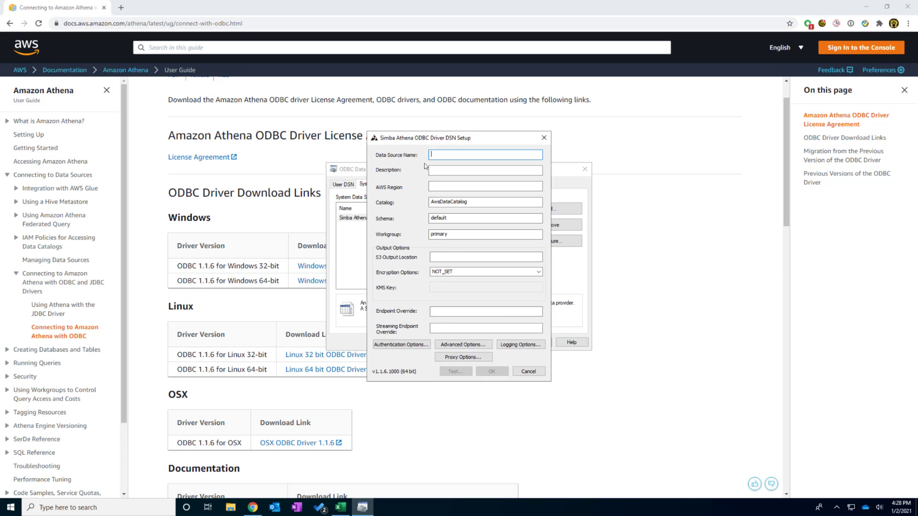
pyautogui.moveTo(388, 159)
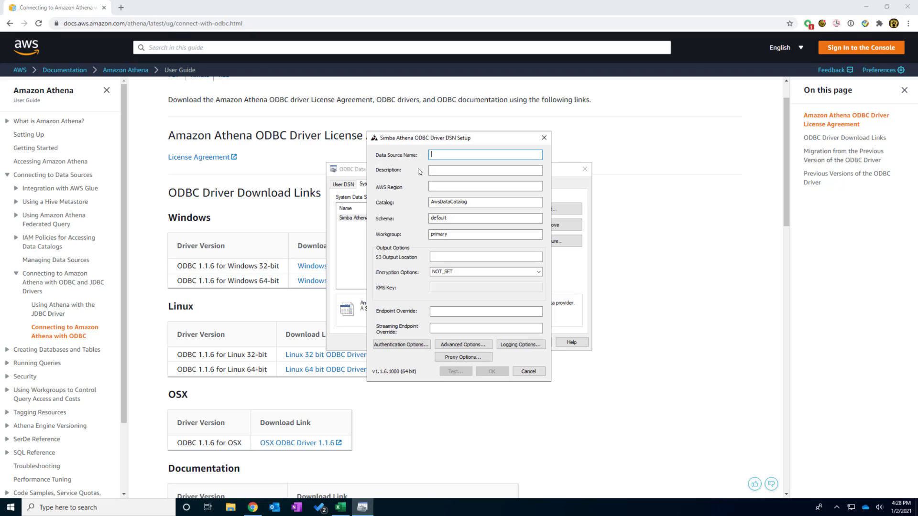
# Name the data source cloudtraildata with the description 'Created by Matthew'.
pyautogui.write('c')
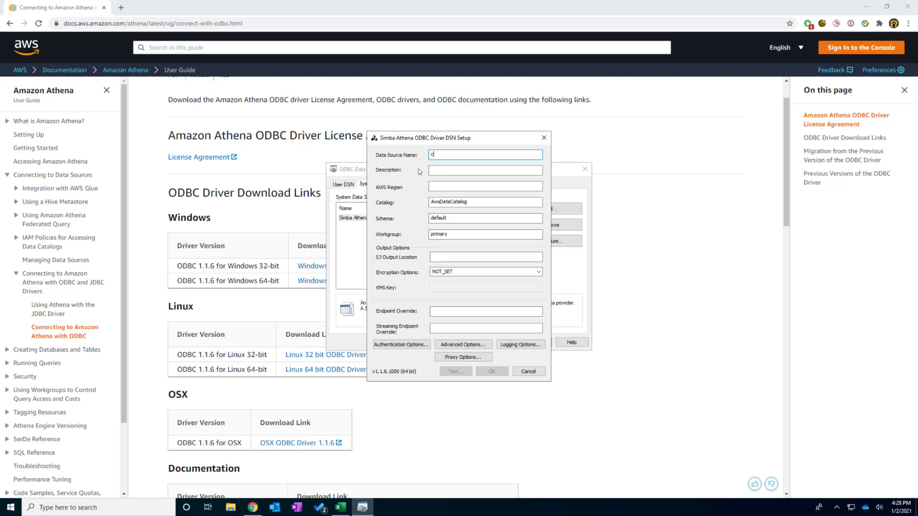
pyautogui.write('loudtrail')
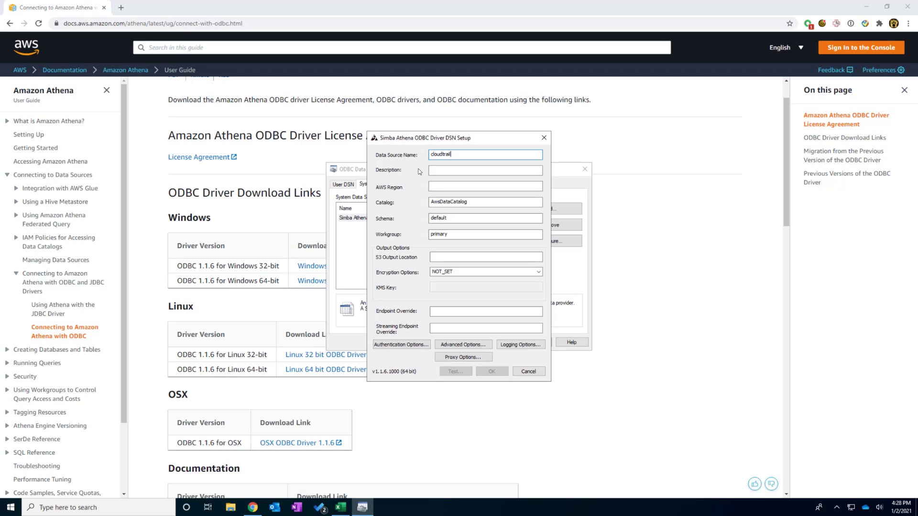
pyautogui.write('data')
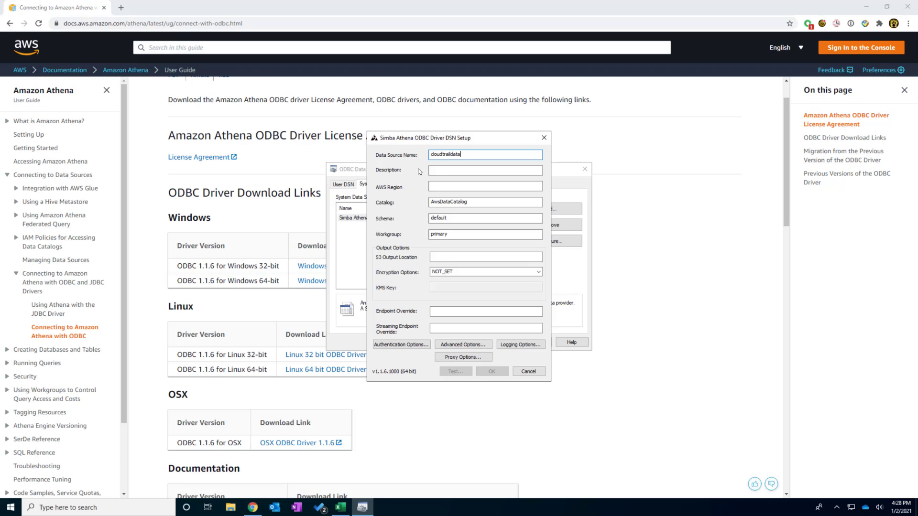
pyautogui.moveTo(472, 170)
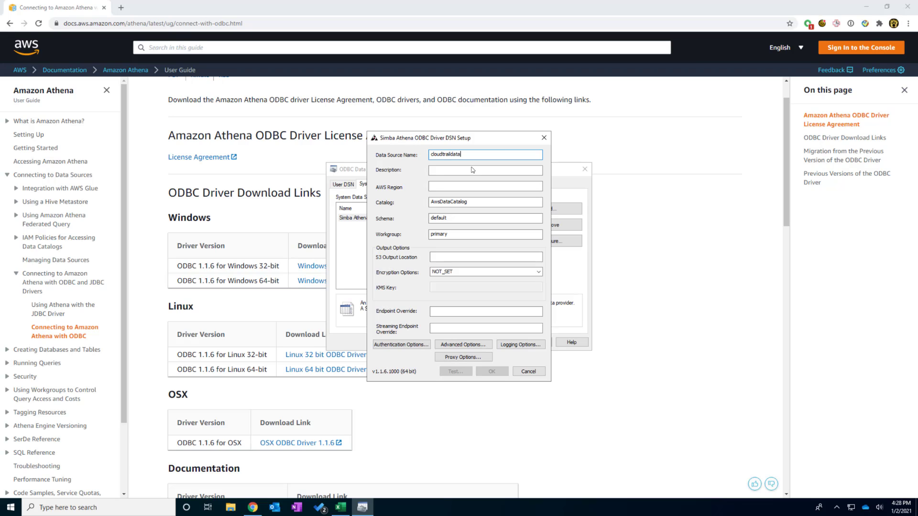
pyautogui.click(484, 170)
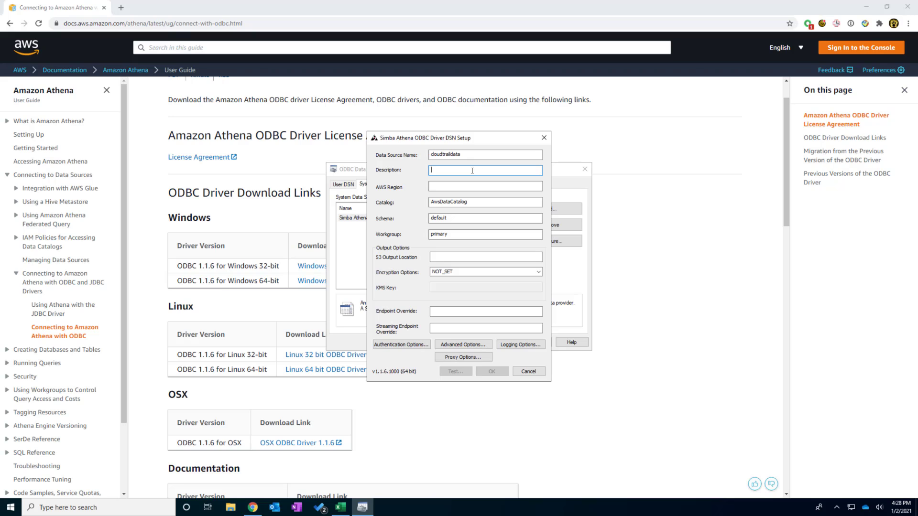
pyautogui.write('c')
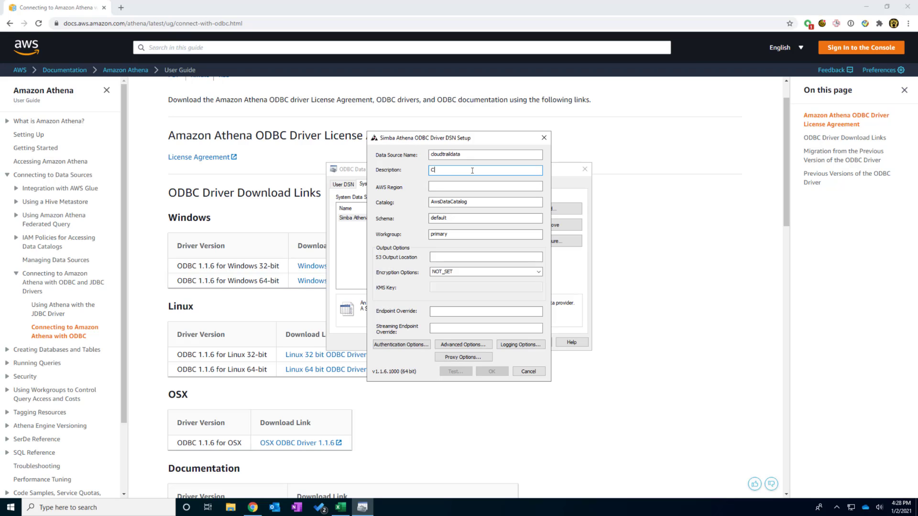
pyautogui.write('reated by')
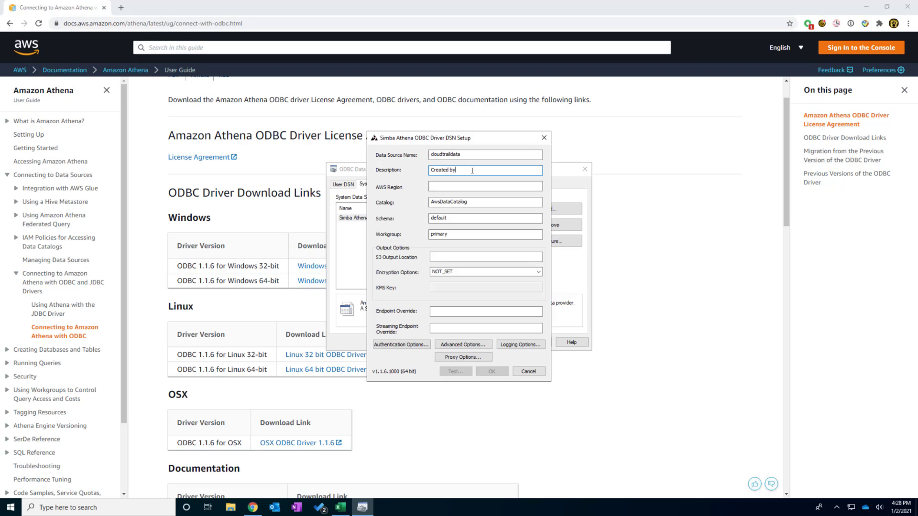
pyautogui.write('Matthew')
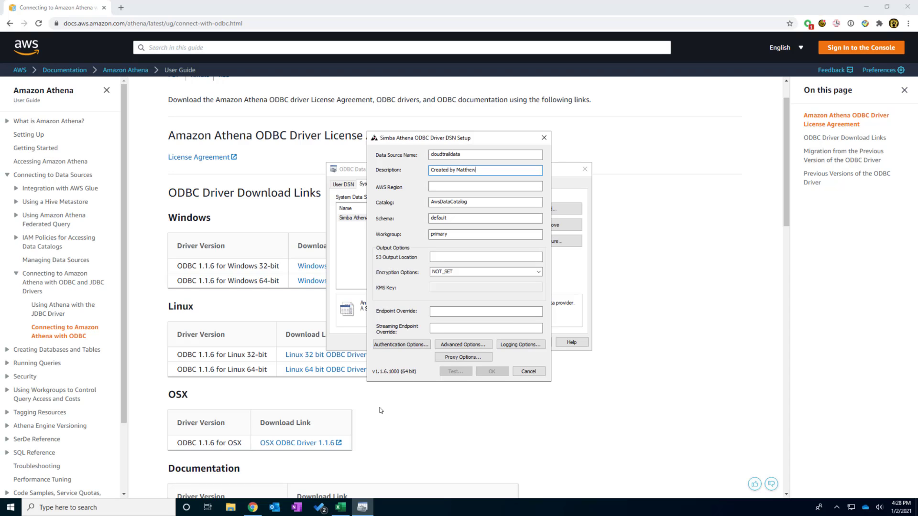
# Copy us-east-1 from the spreadsheet into AWS Region and check the AwsDataCatalog catalog.
pyautogui.click(484, 186)
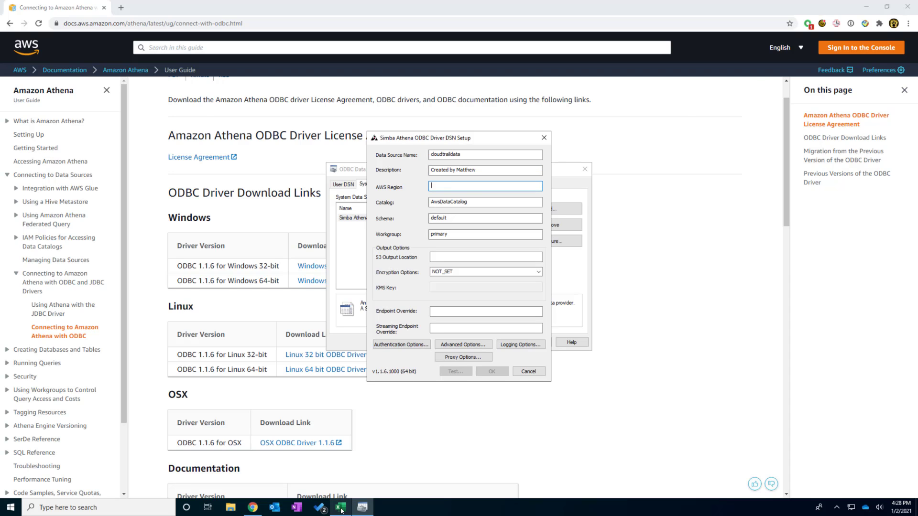
pyautogui.click(339, 507)
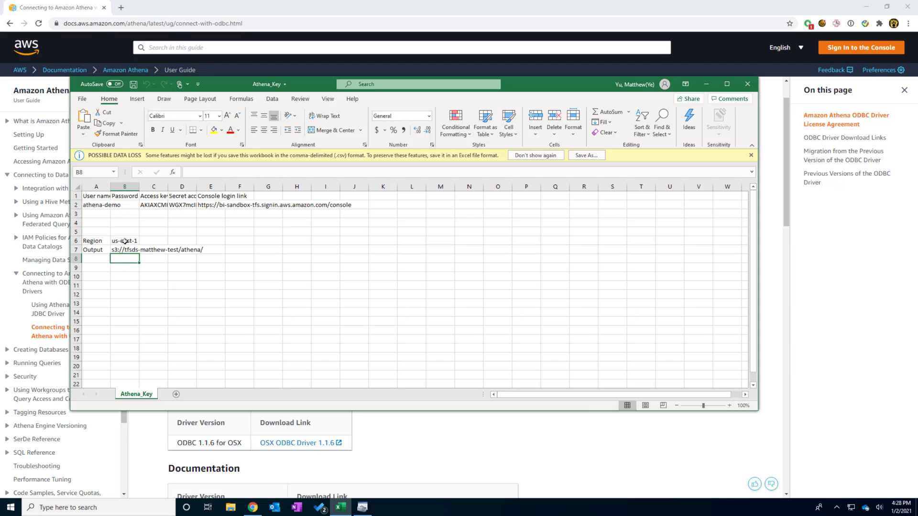
pyautogui.doubleClick(125, 240)
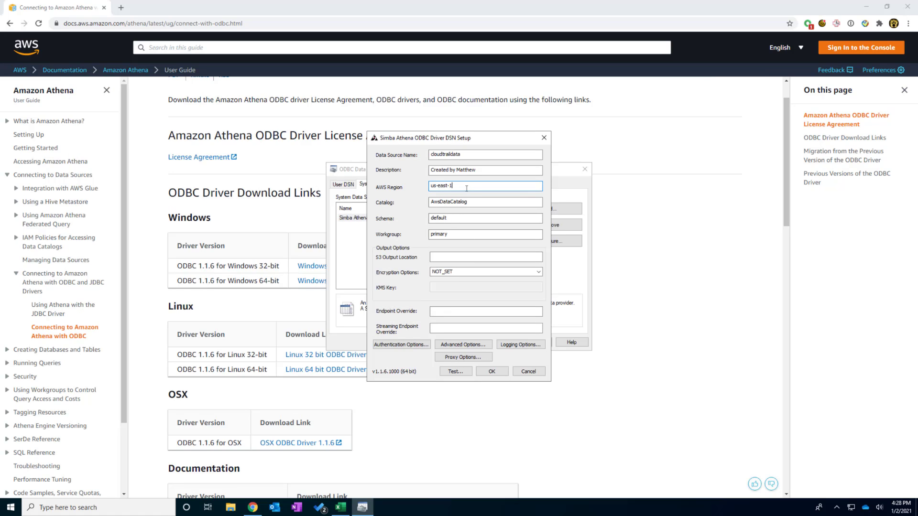
pyautogui.click(484, 201)
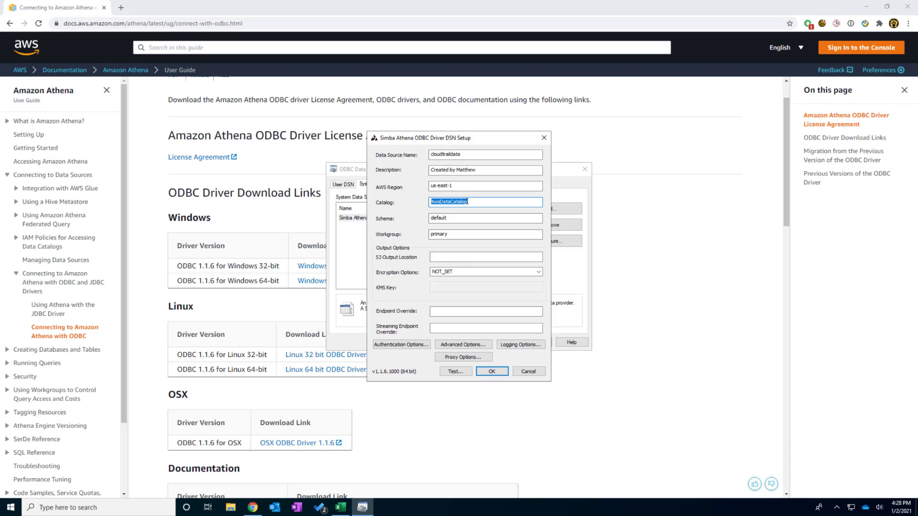
pyautogui.click(484, 218)
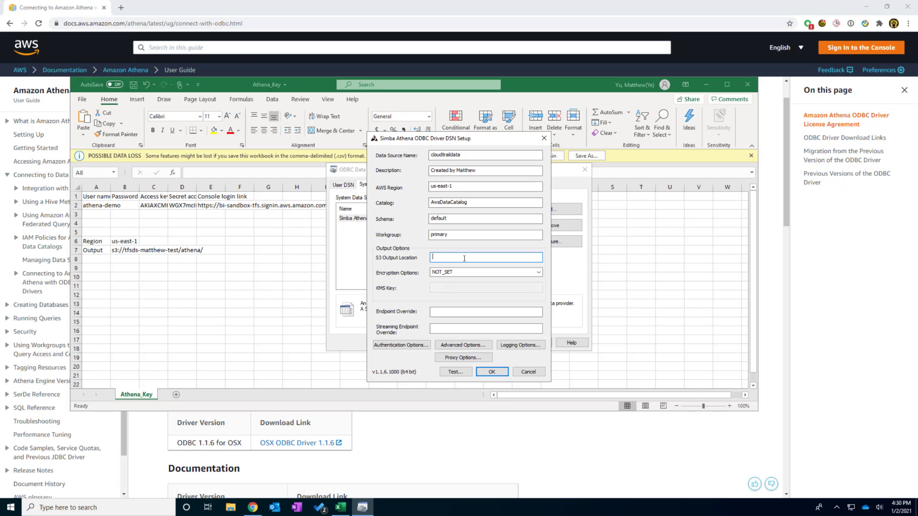
# Paste s3://tfsds-matthew-test/athena/ from cell B7 as S3 Output Location, keeping encryption NOT_SET.
pyautogui.click(527, 372)
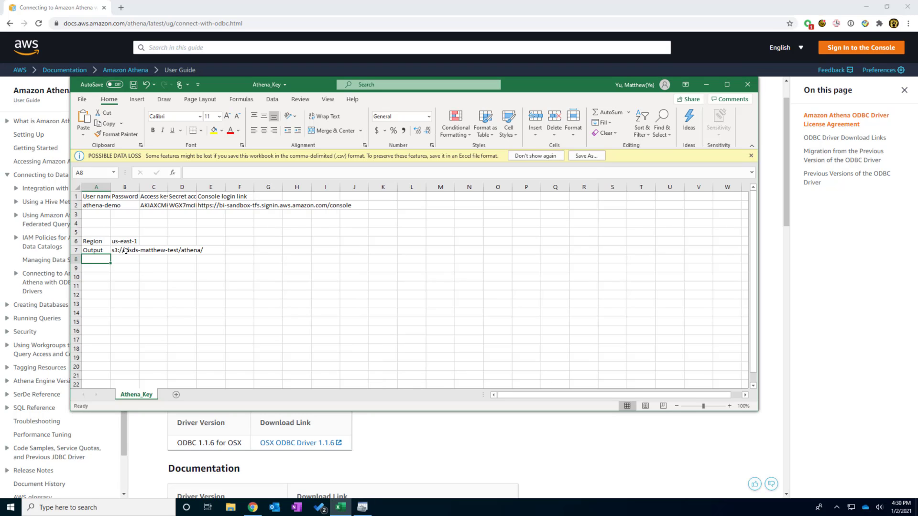
pyautogui.doubleClick(125, 250)
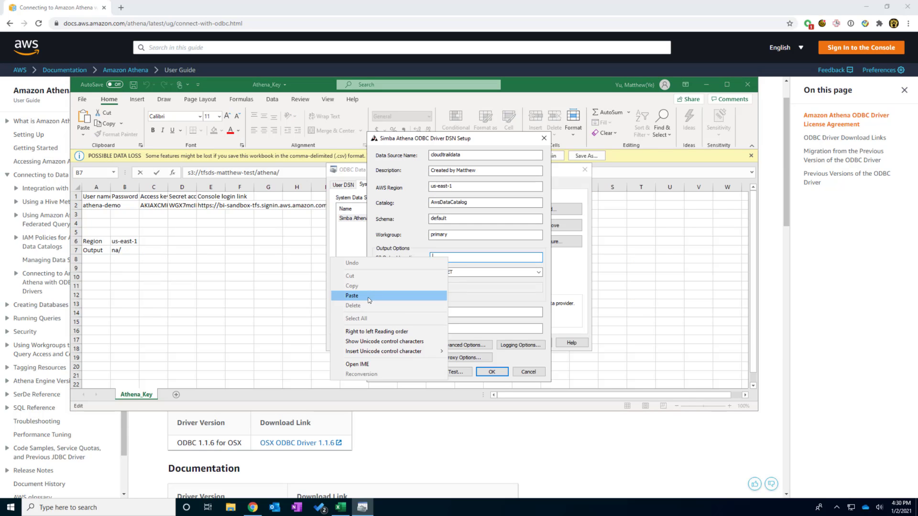
pyautogui.click(352, 295)
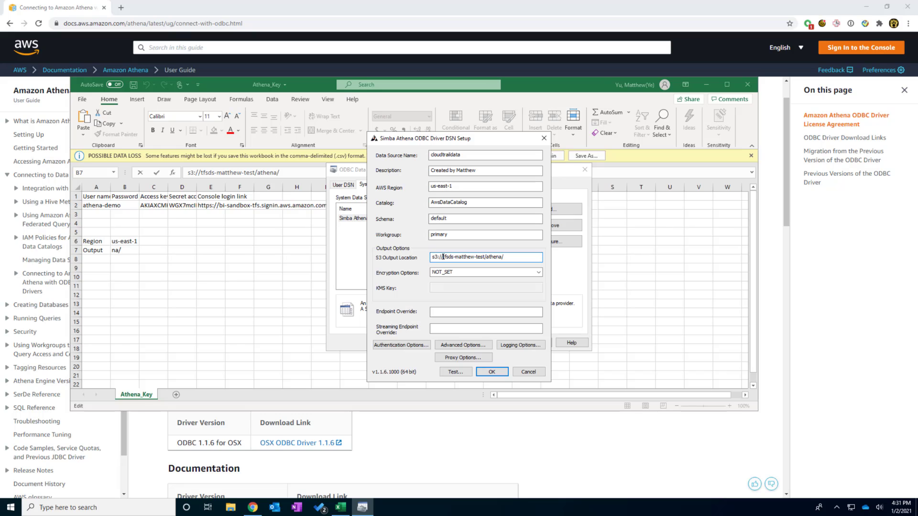
pyautogui.moveTo(462, 277)
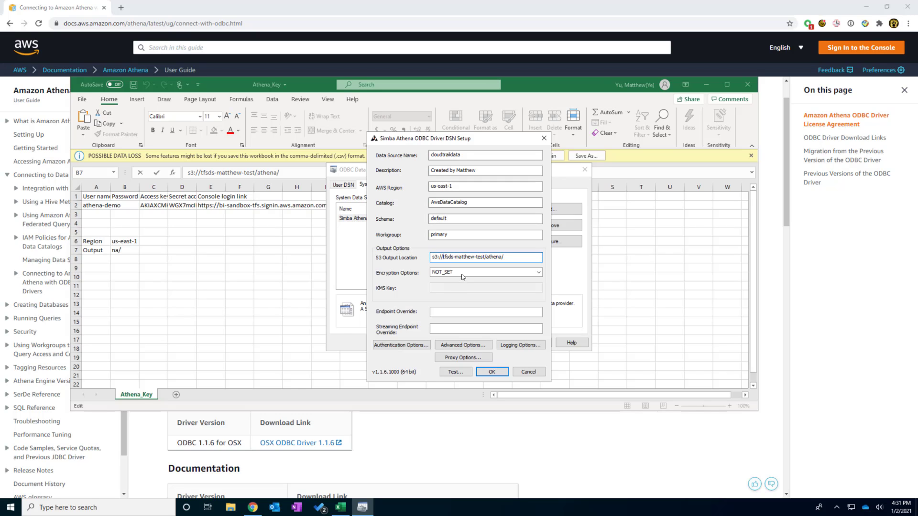
pyautogui.click(536, 272)
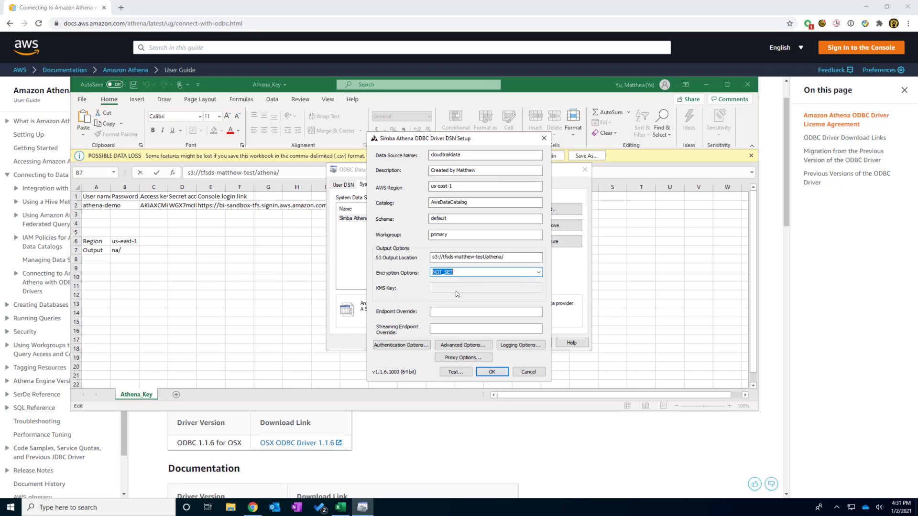
pyautogui.click(537, 272)
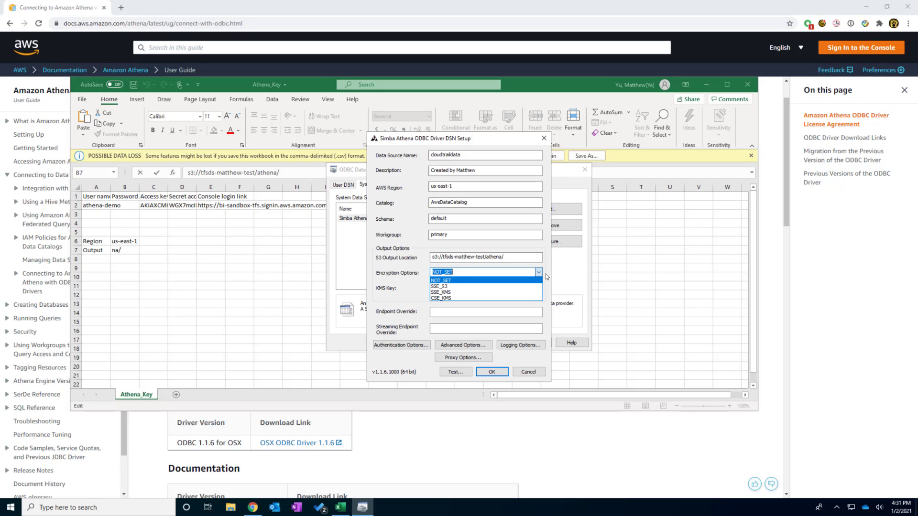
pyautogui.click(457, 272)
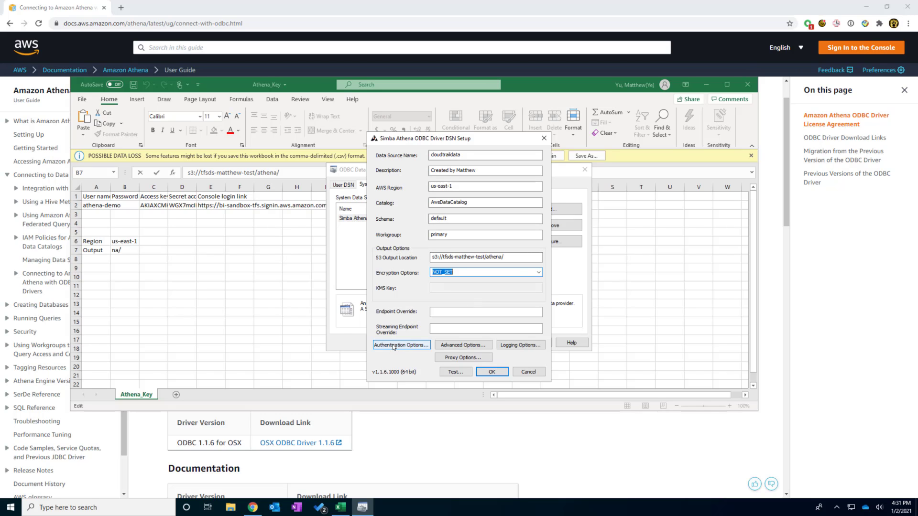
pyautogui.click(401, 345)
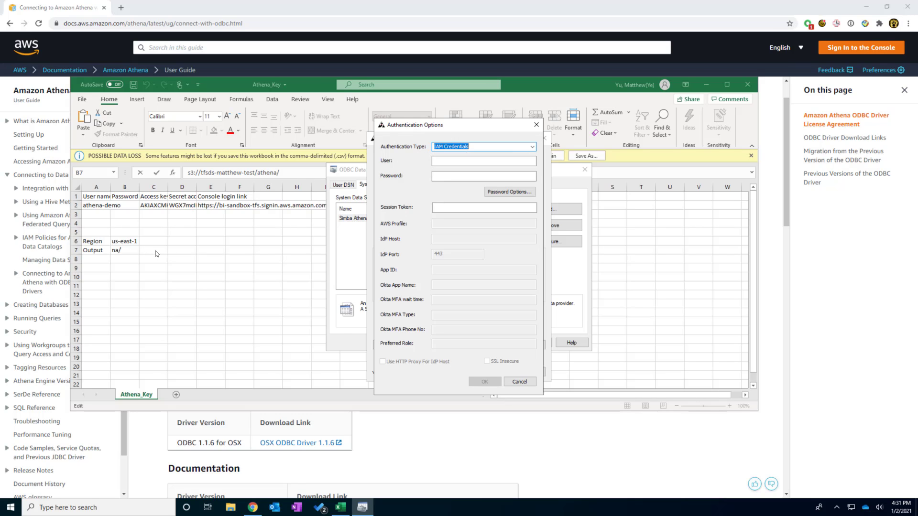
pyautogui.moveTo(179, 219)
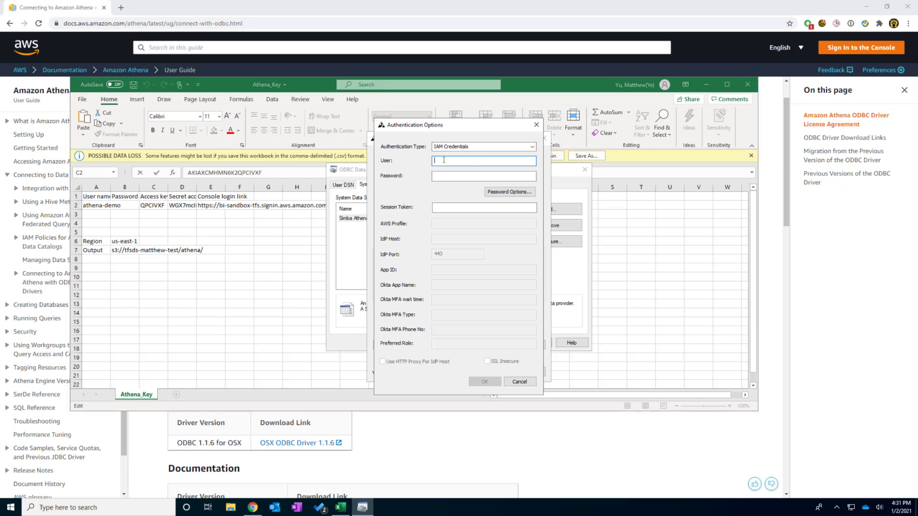
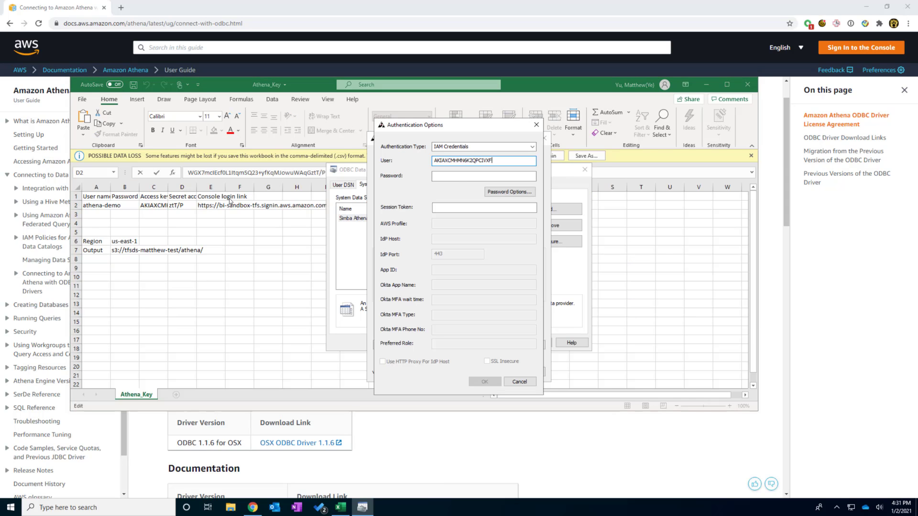
pyautogui.rightClick(483, 177)
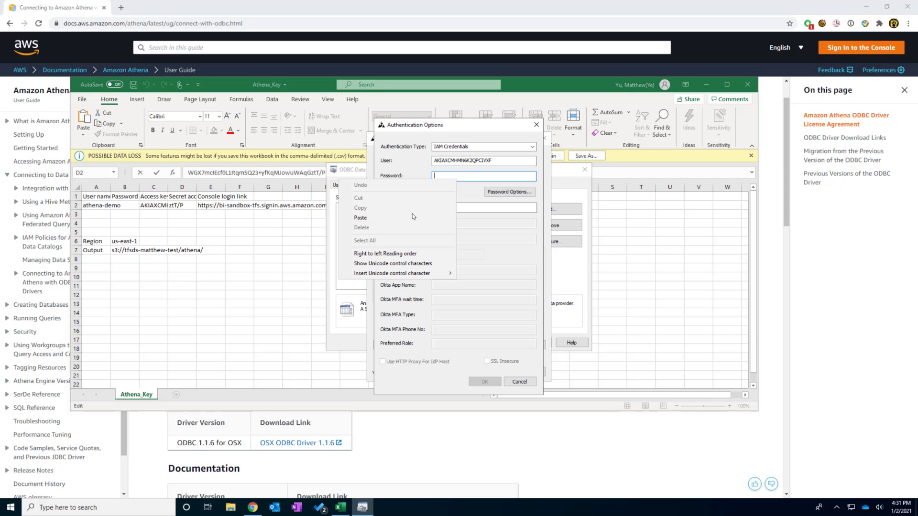
pyautogui.click(360, 217)
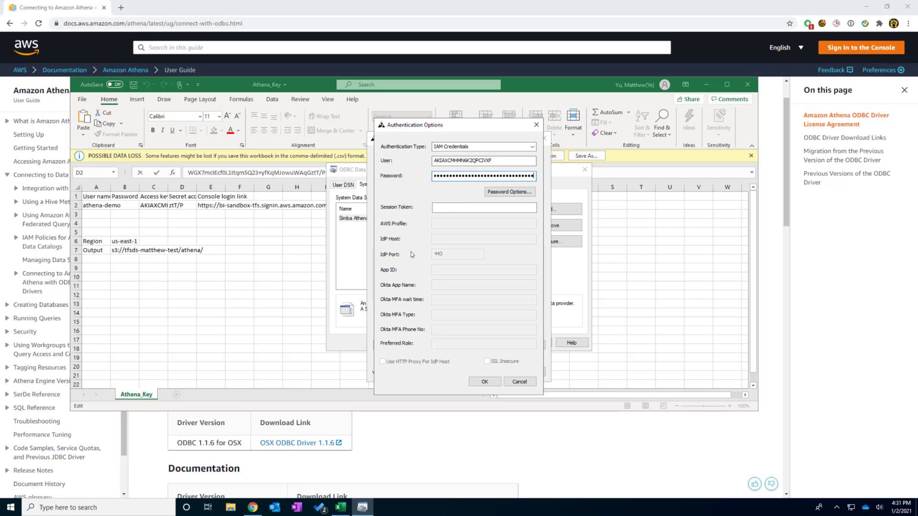
pyautogui.click(485, 381)
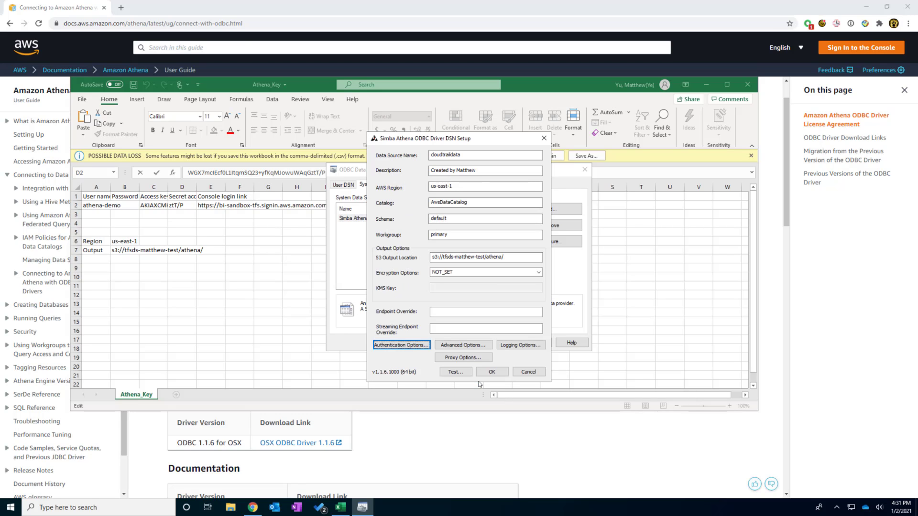
# Test the cloudtraildata connection and dismiss the successful test results.
pyautogui.click(455, 371)
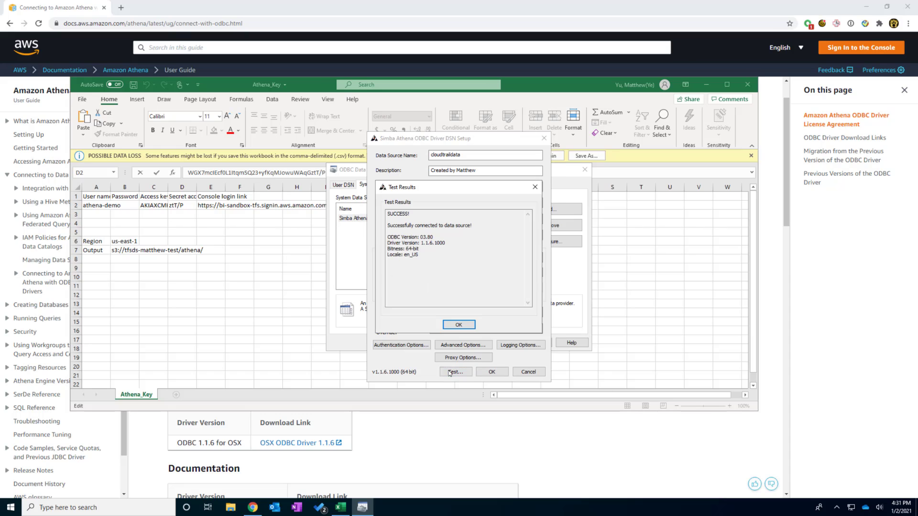
pyautogui.doubleClick(429, 225)
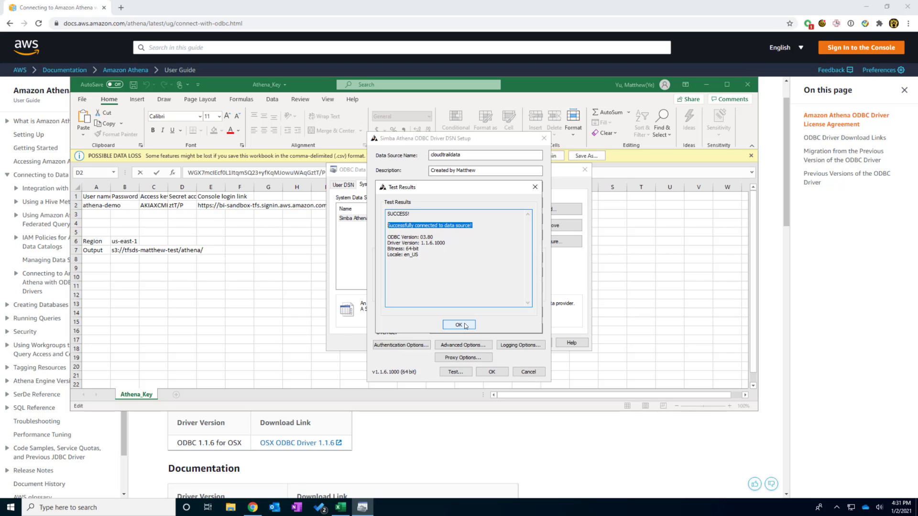
pyautogui.click(459, 325)
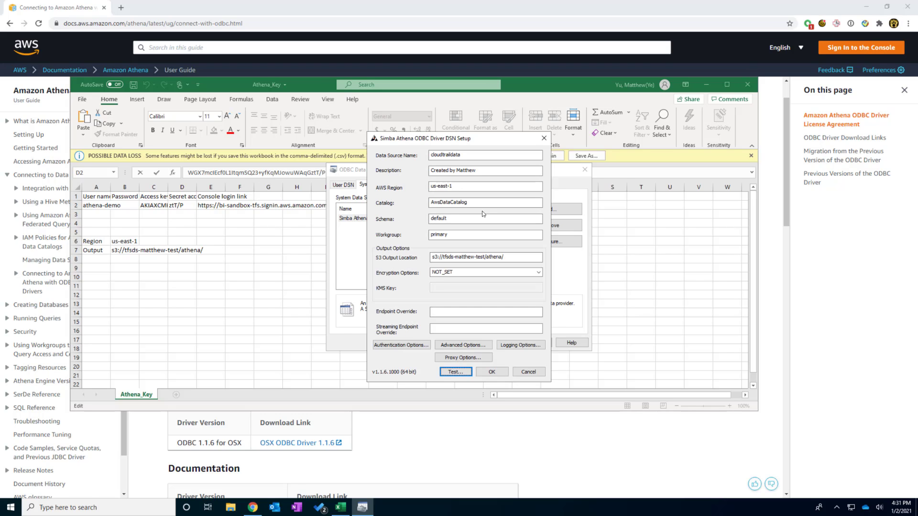
# Review the region and output path, then save the DSN and close the administrator.
pyautogui.click(485, 186)
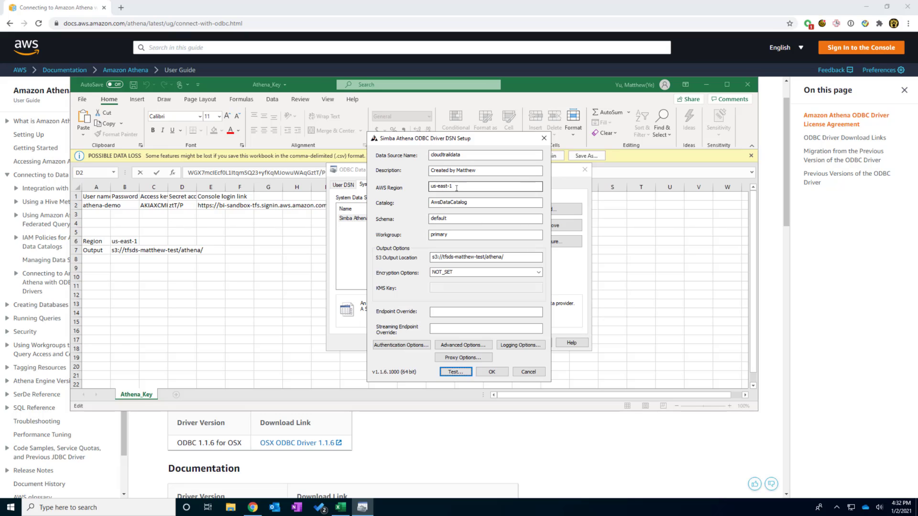
pyautogui.tripleClick(485, 186)
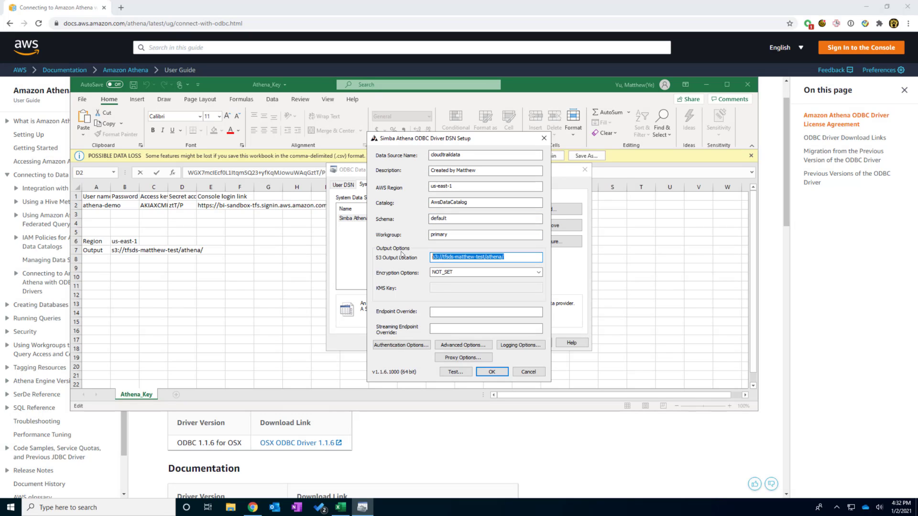
pyautogui.moveTo(405, 244)
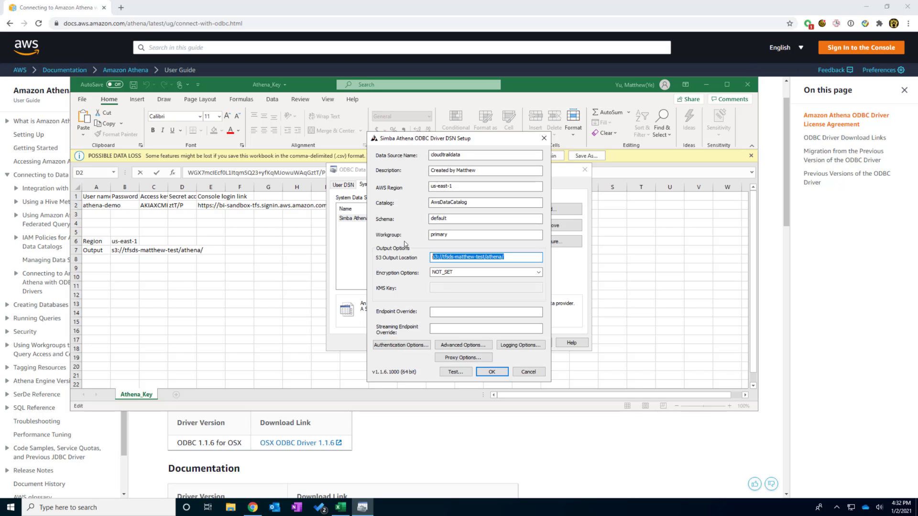
pyautogui.moveTo(492, 372)
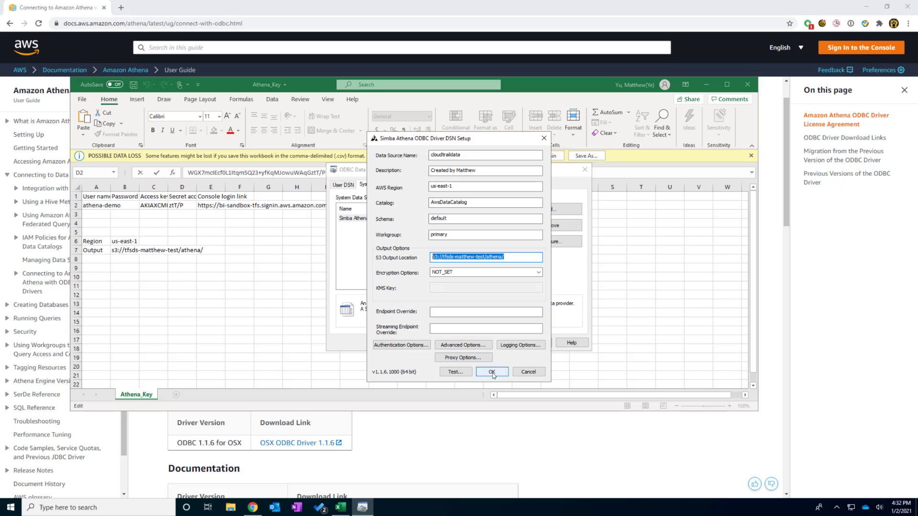
pyautogui.click(491, 372)
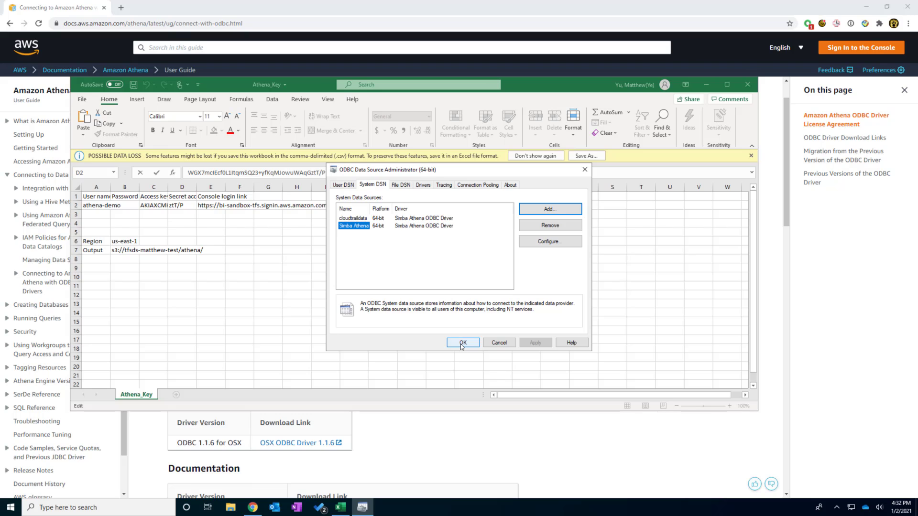
pyautogui.click(461, 342)
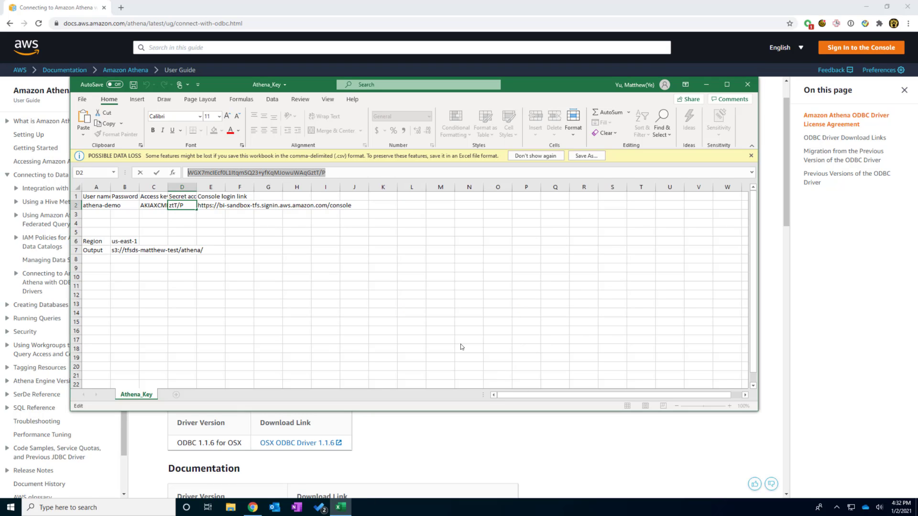
pyautogui.moveTo(467, 311)
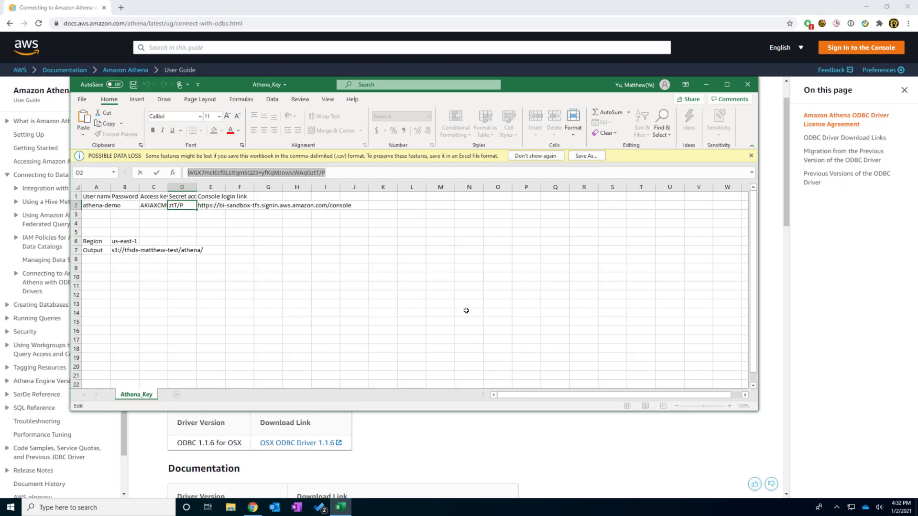
# Switch to Power BI Desktop showing the blank Untitled report.
pyautogui.click(362, 508)
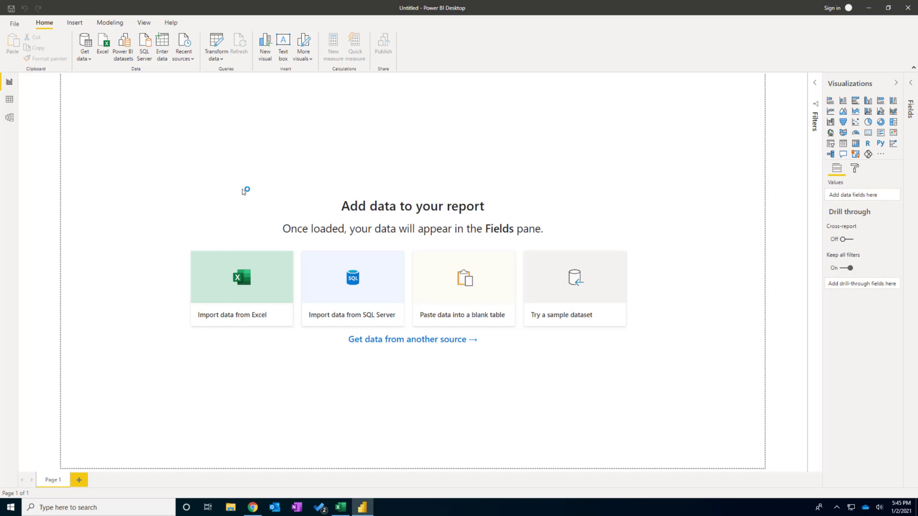
pyautogui.moveTo(271, 190)
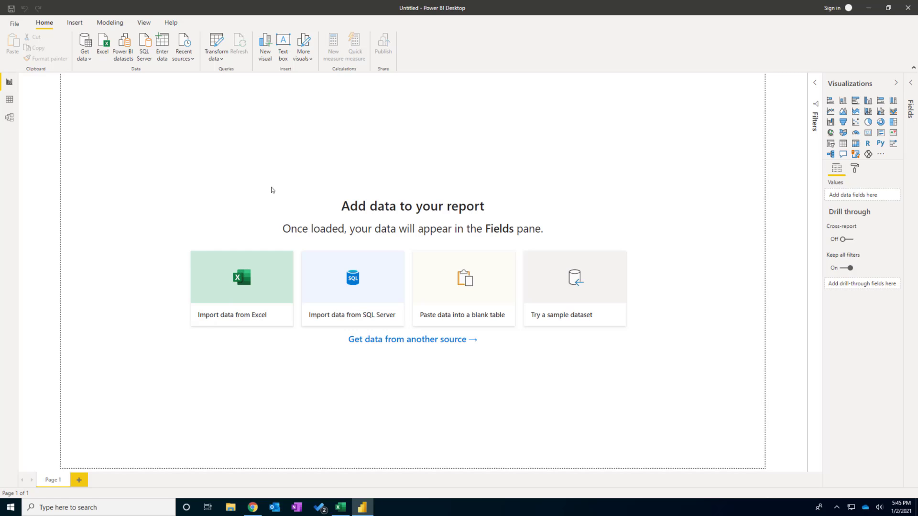
# Search Get data for the ODBC connector and select the cloudtraildata DSN.
pyautogui.click(412, 340)
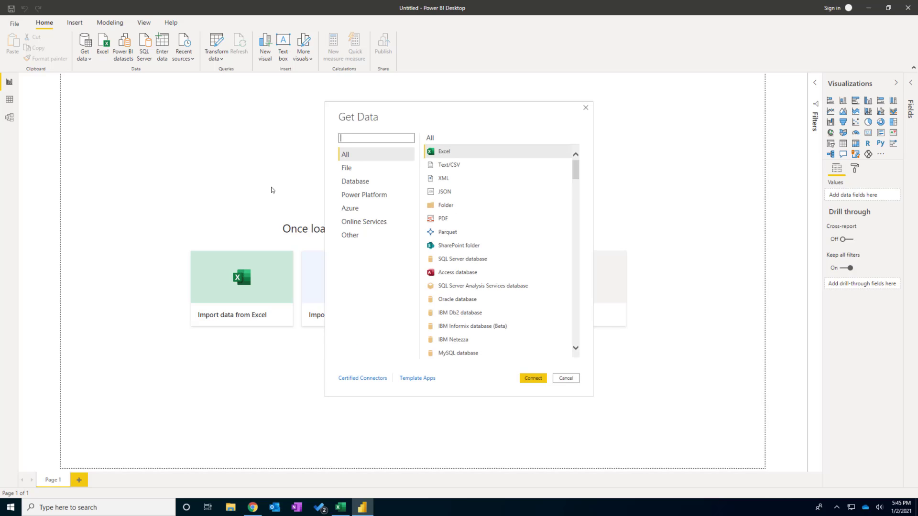
pyautogui.write('ODBC')
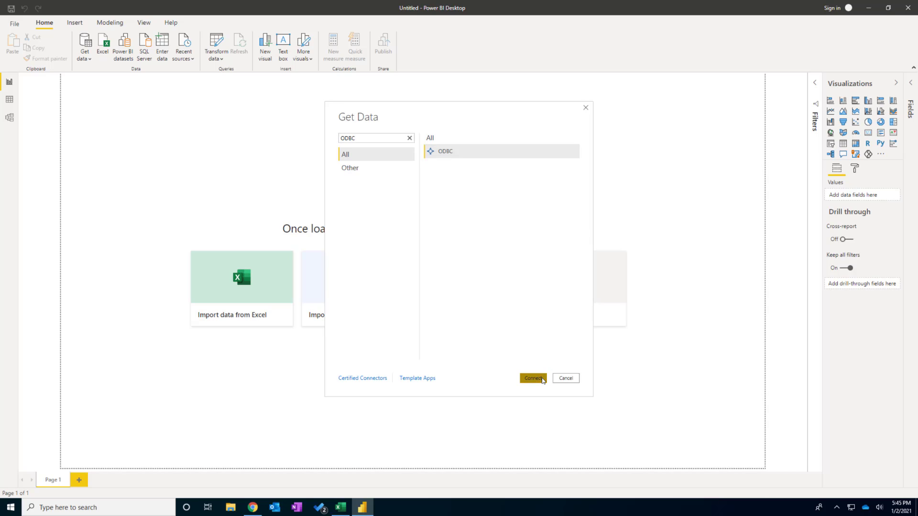
pyautogui.click(532, 378)
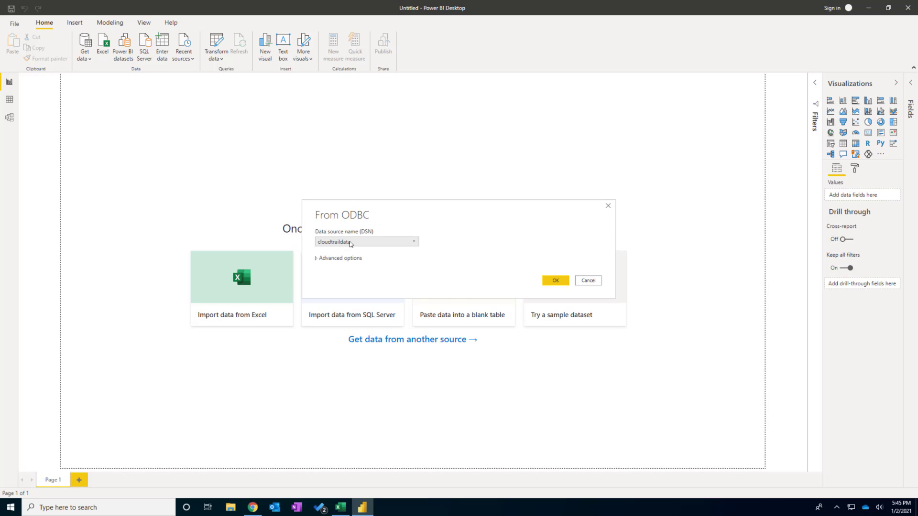
pyautogui.click(414, 241)
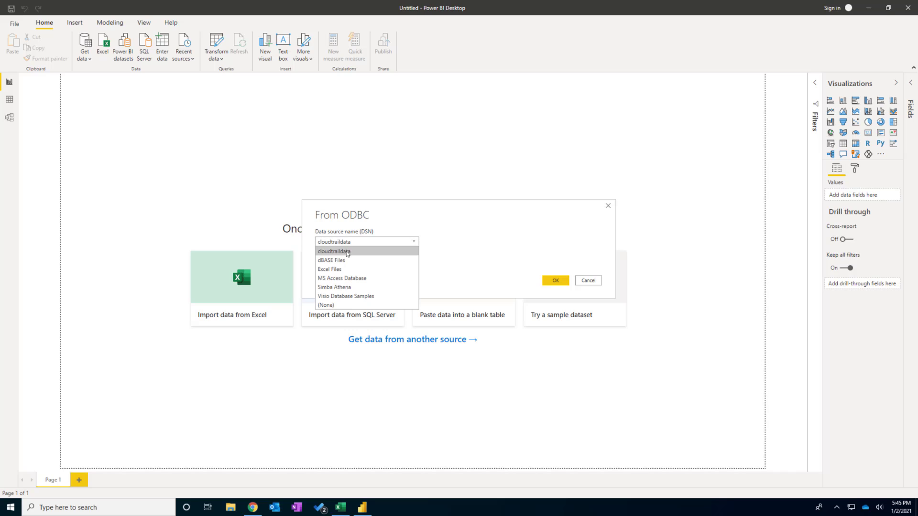
pyautogui.moveTo(345, 253)
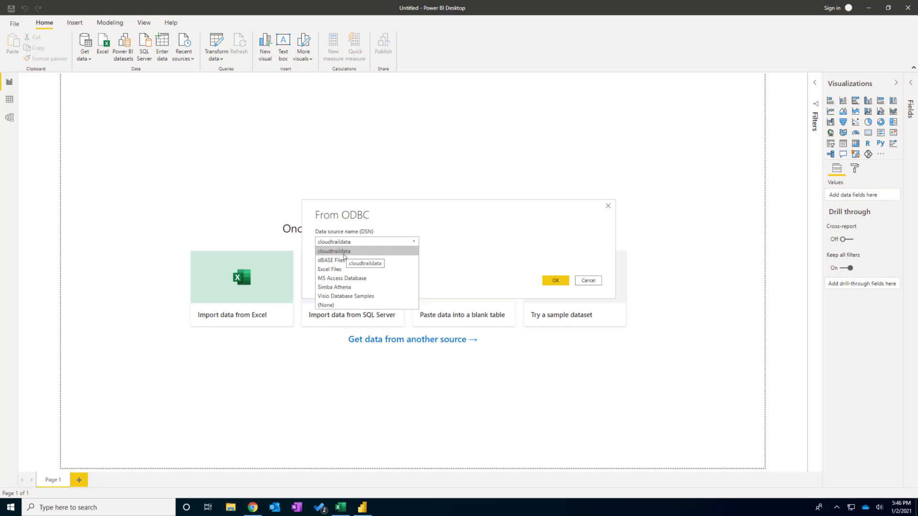
pyautogui.moveTo(345, 256)
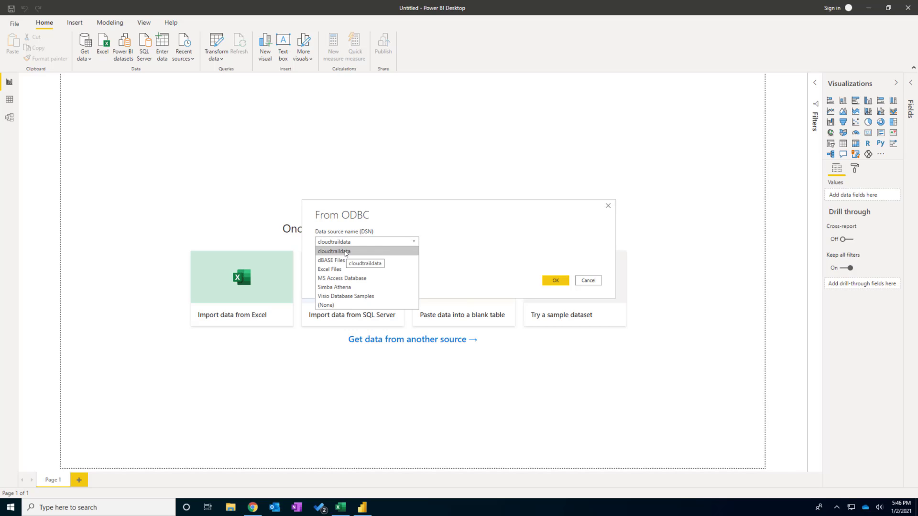
pyautogui.click(334, 251)
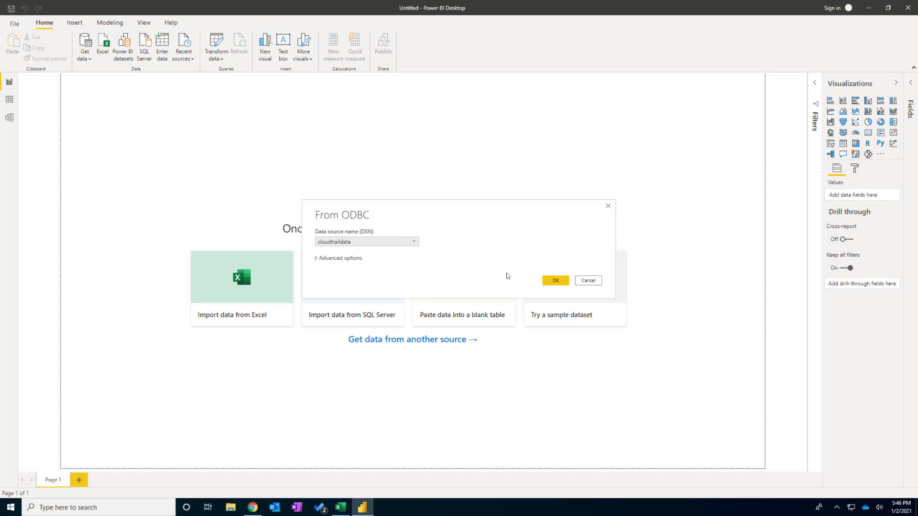
pyautogui.click(555, 280)
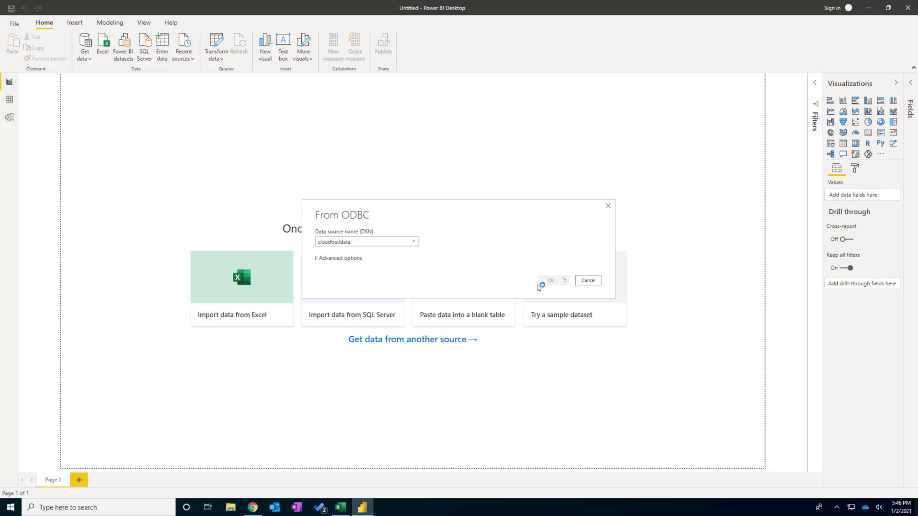
pyautogui.click(550, 279)
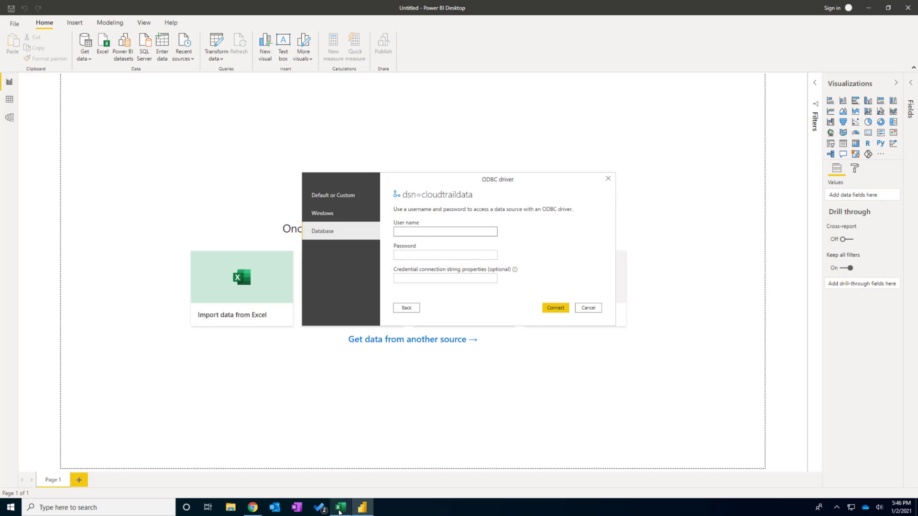
pyautogui.click(340, 507)
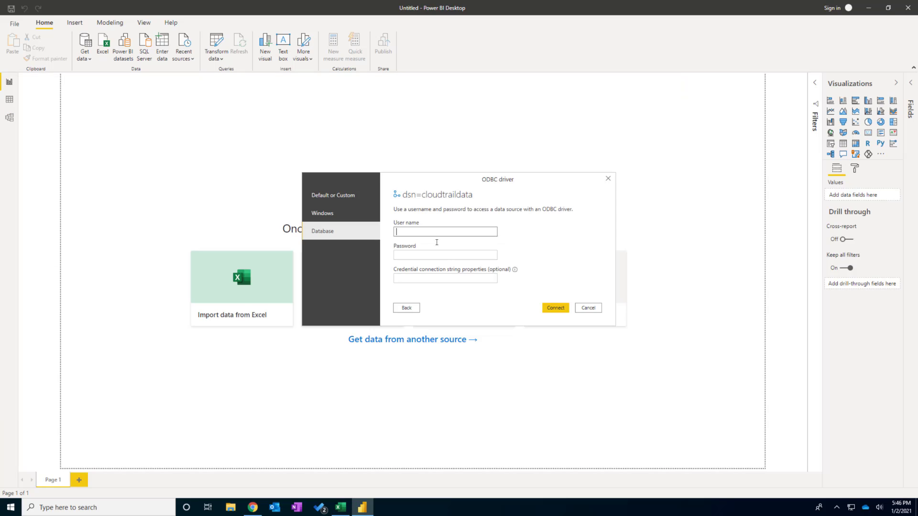
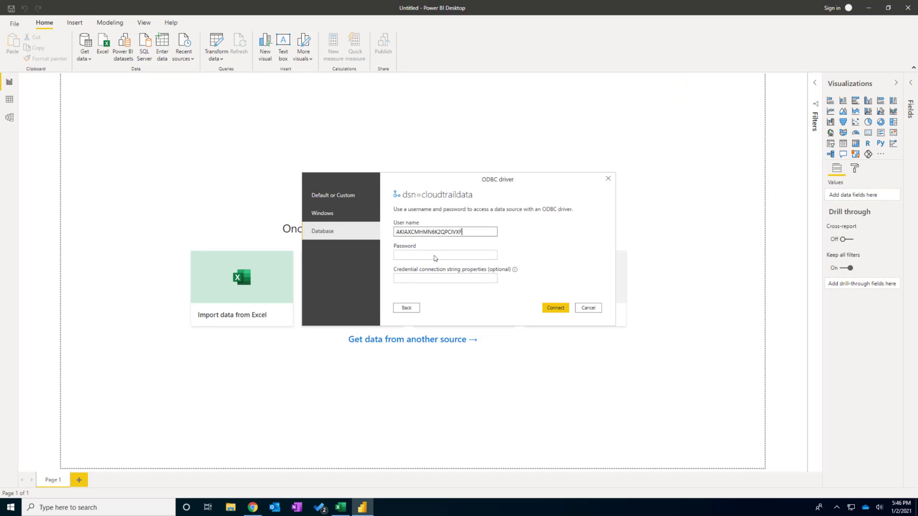
pyautogui.click(340, 507)
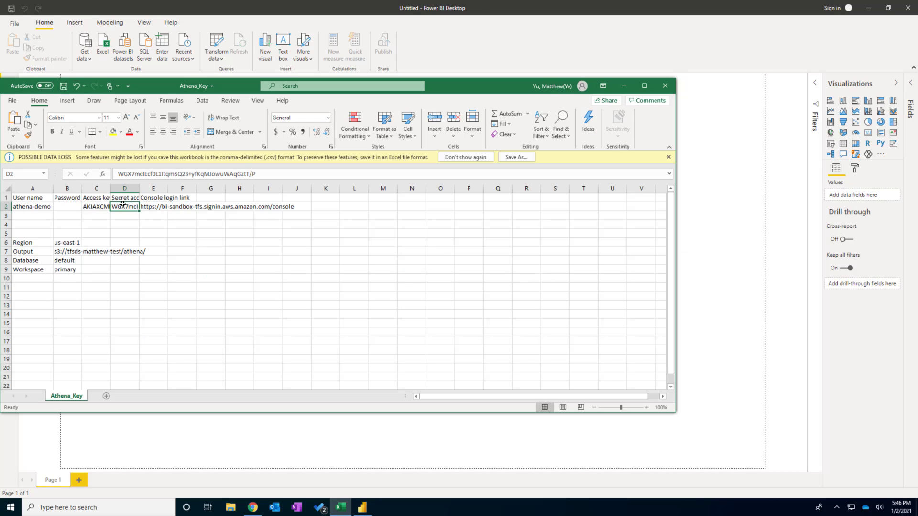
pyautogui.doubleClick(124, 207)
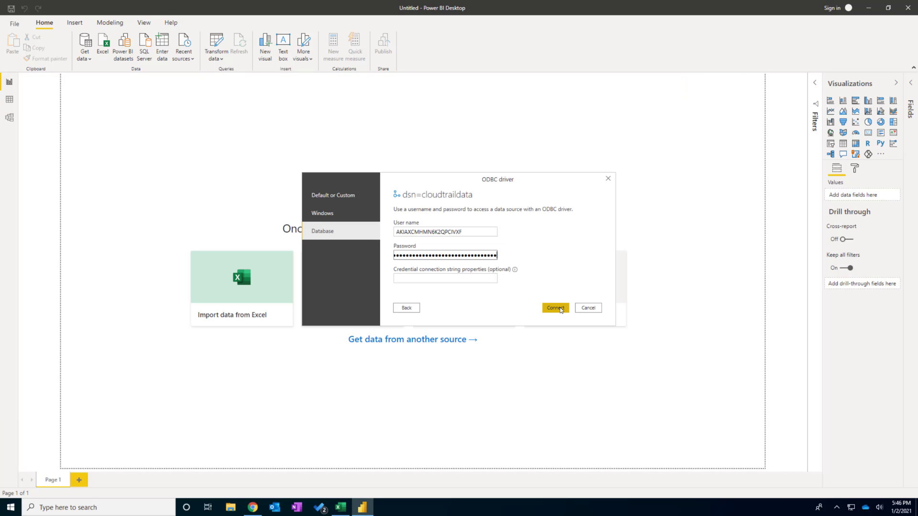
pyautogui.click(554, 308)
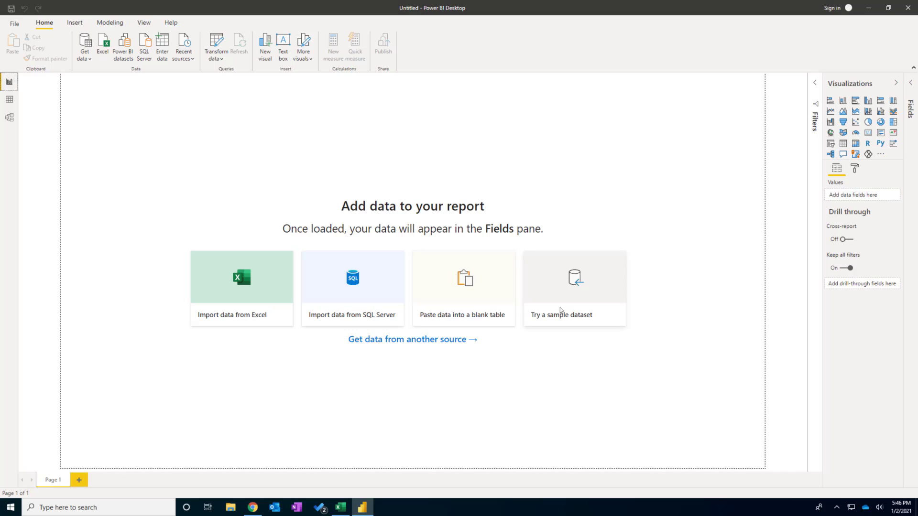
pyautogui.moveTo(553, 308)
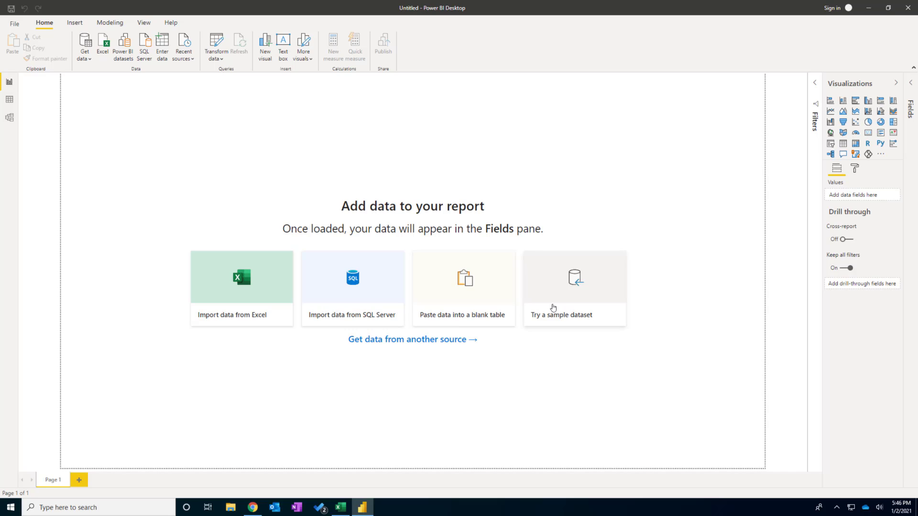
pyautogui.moveTo(511, 273)
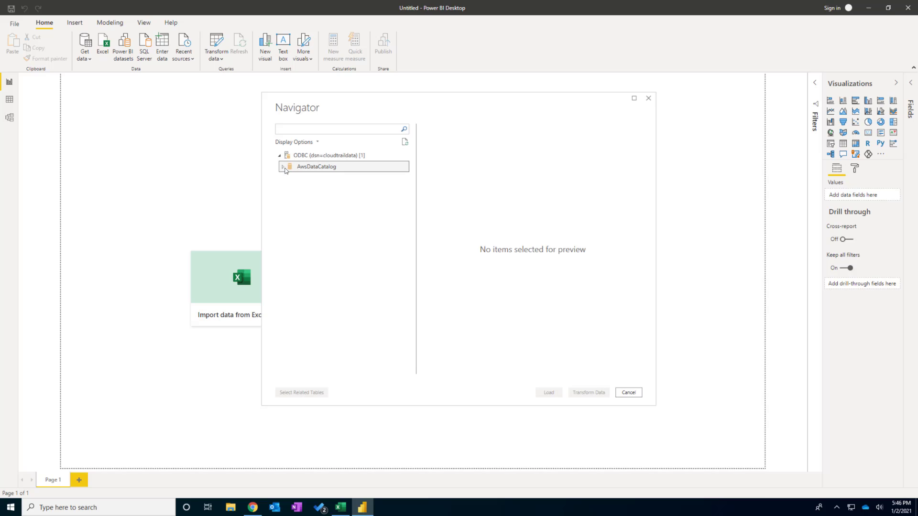
# In Navigator, expand AwsDataCatalog > default and tick cloudtrail_logs_test.
pyautogui.click(284, 166)
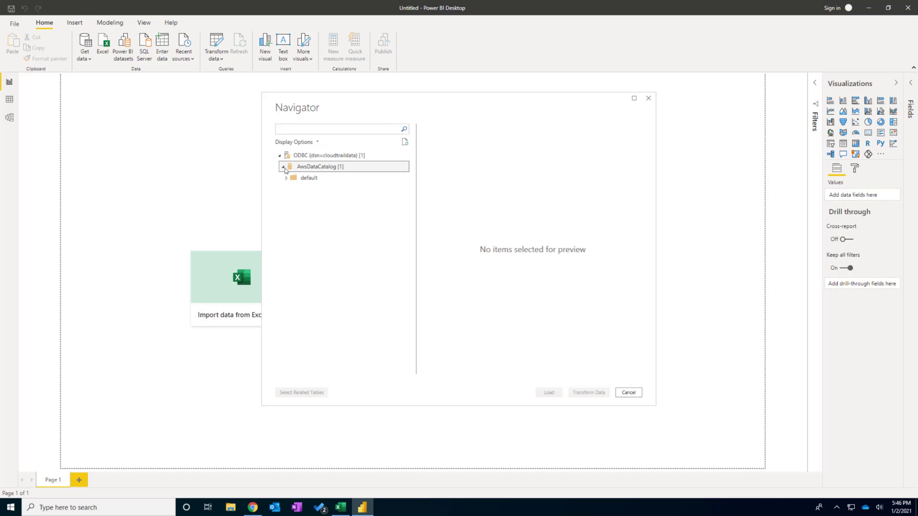
pyautogui.click(287, 178)
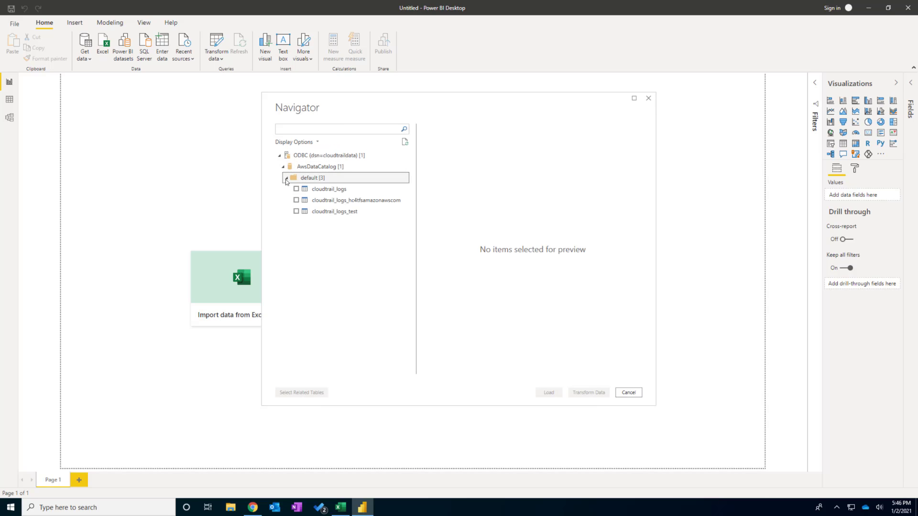
pyautogui.moveTo(329, 189)
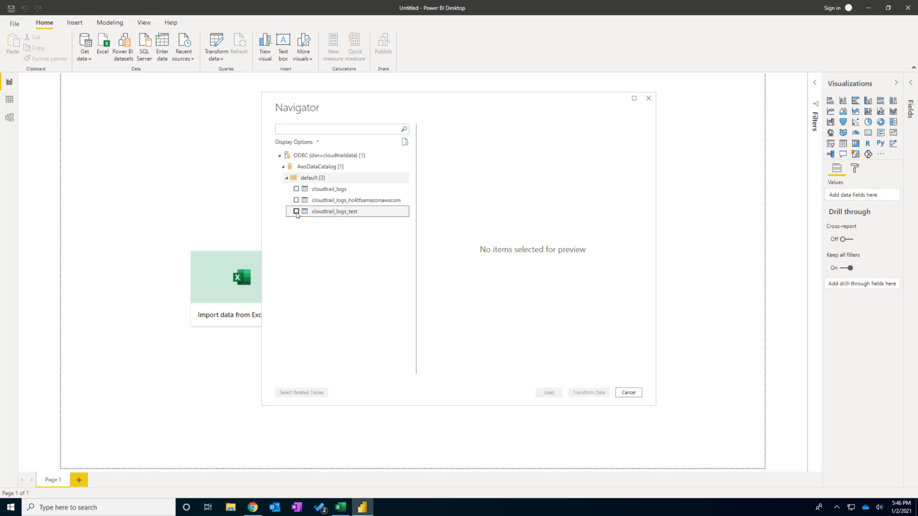
pyautogui.click(297, 211)
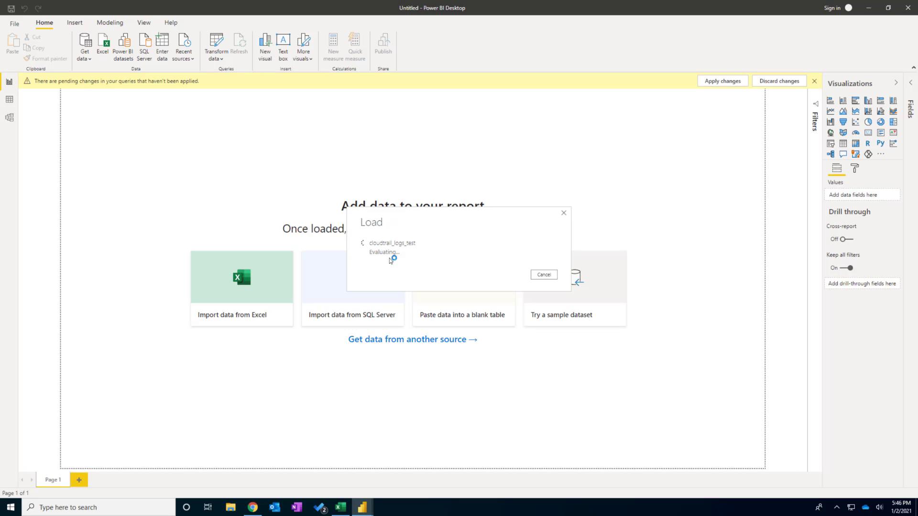
pyautogui.moveTo(313, 252)
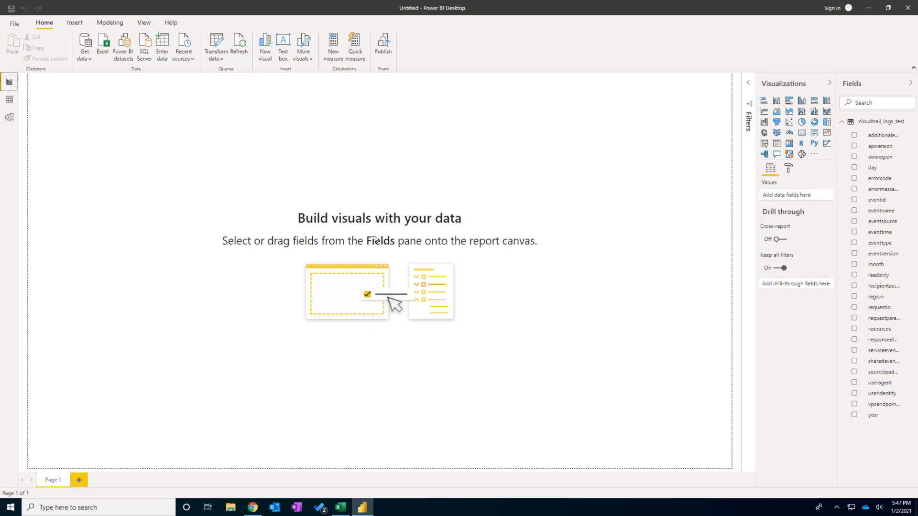
pyautogui.moveTo(876, 296)
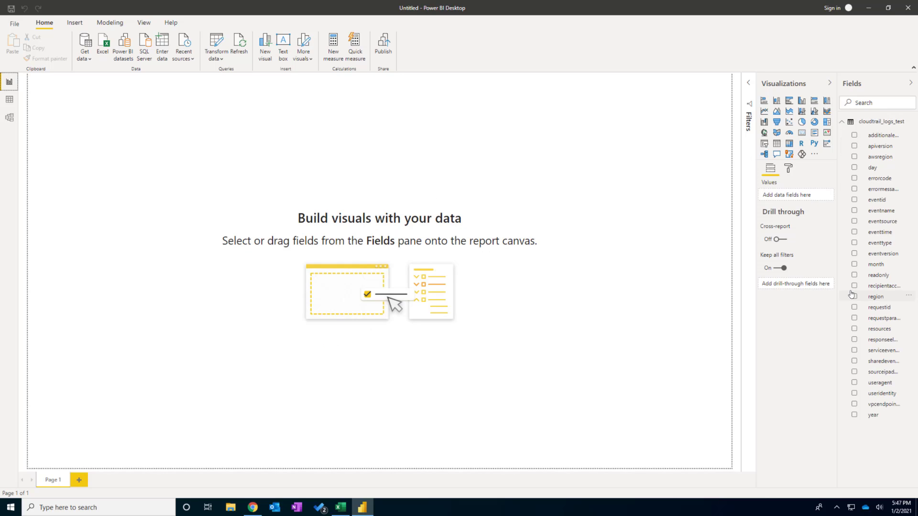
pyautogui.moveTo(879, 198)
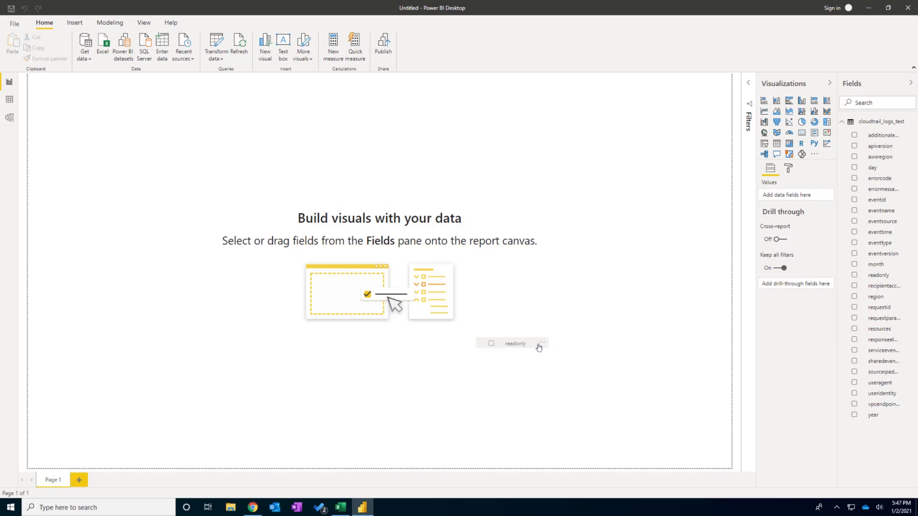
# Let cloudtrail_logs_test finish loading and check its fields in the Fields pane.
pyautogui.click(854, 276)
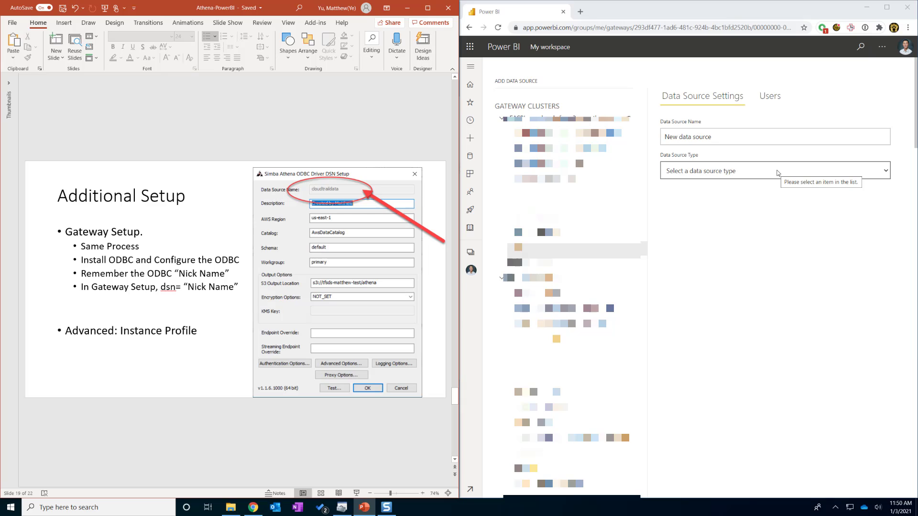
pyautogui.moveTo(194, 221)
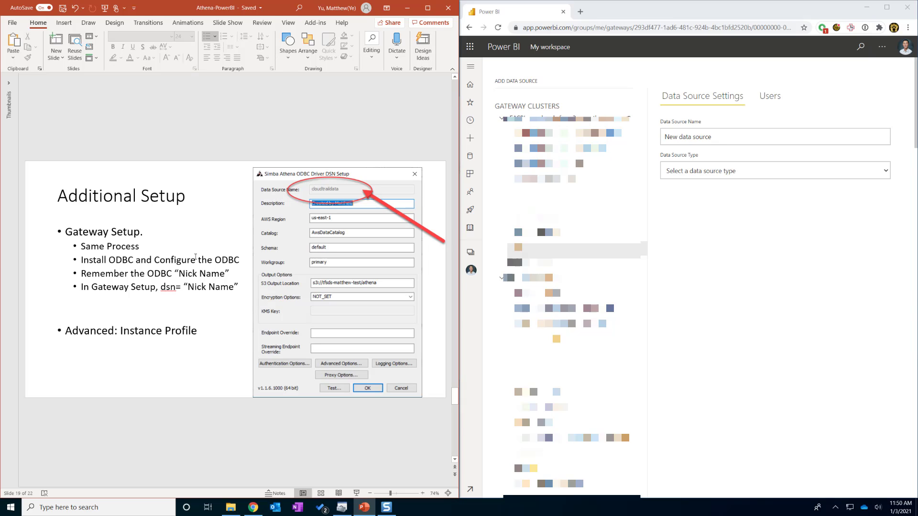
pyautogui.moveTo(340, 183)
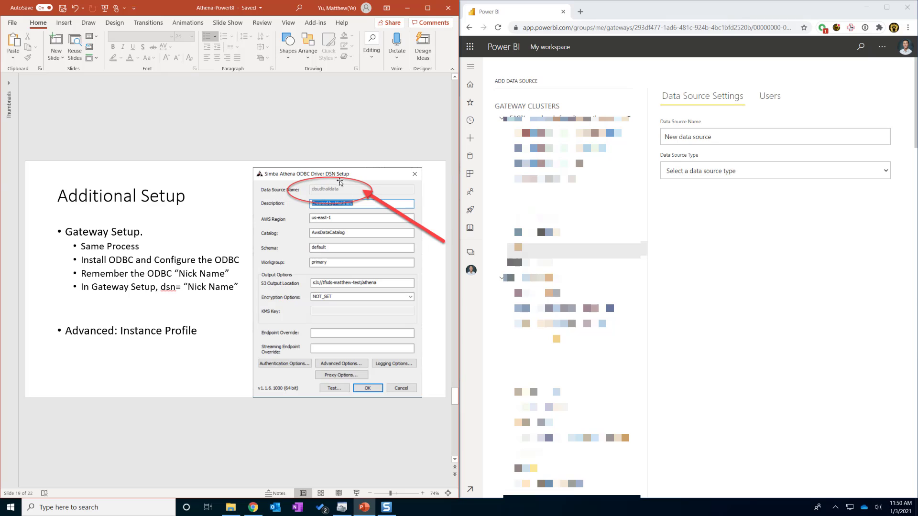
pyautogui.moveTo(362, 182)
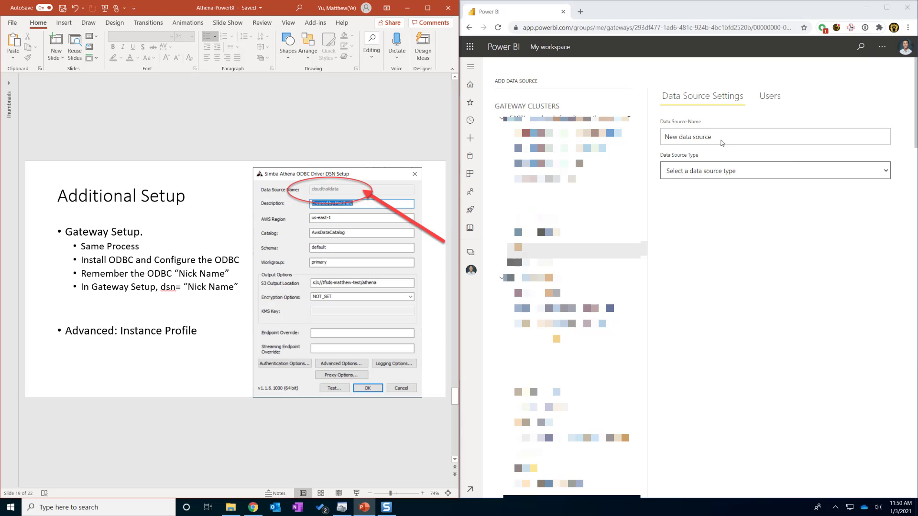
pyautogui.moveTo(782, 173)
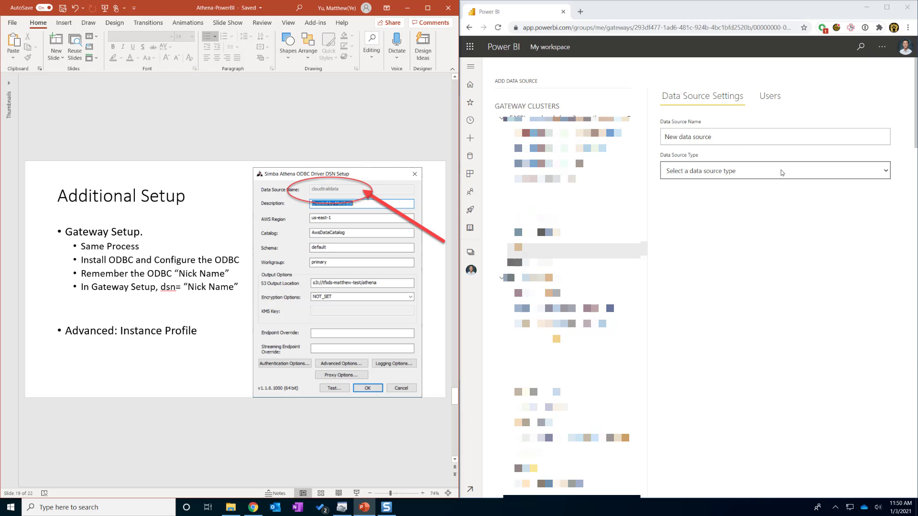
# Choose ODBC as the Data Source Type and enter connection string dsn=cloudtraildata.
pyautogui.click(772, 170)
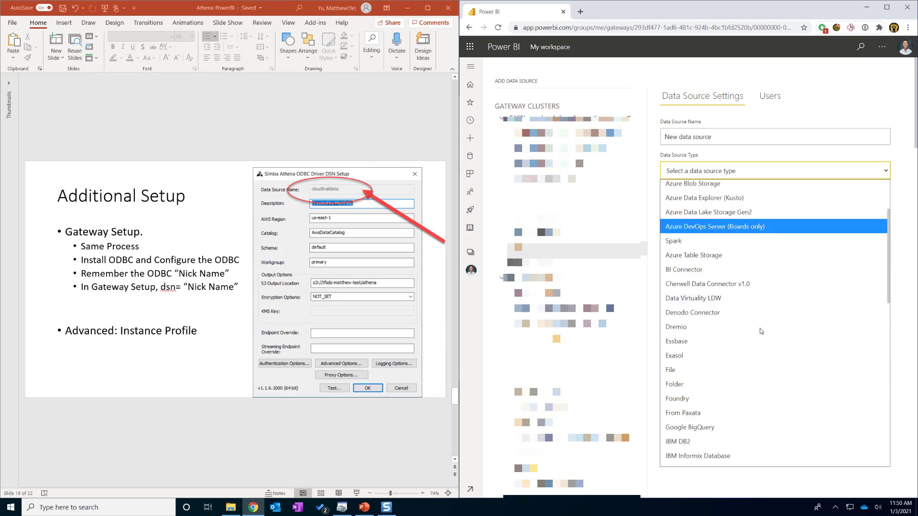
pyautogui.scroll(-3)
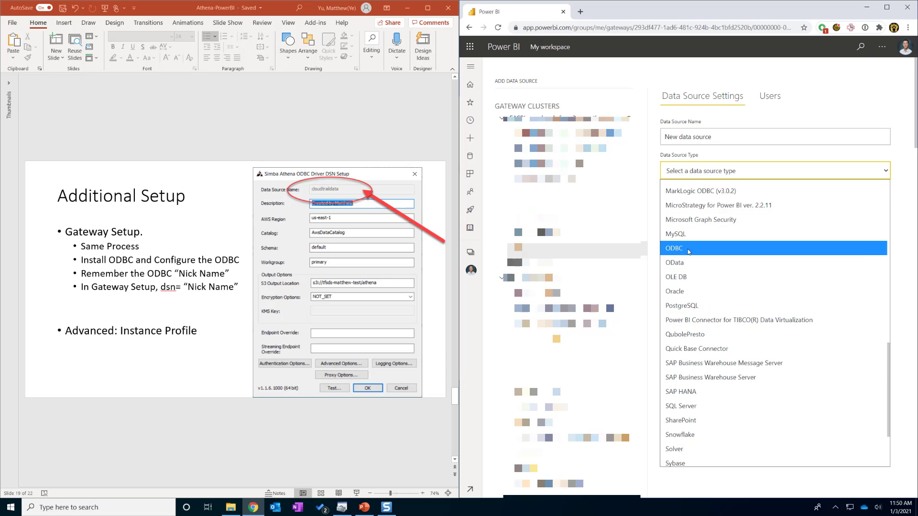
pyautogui.click(673, 249)
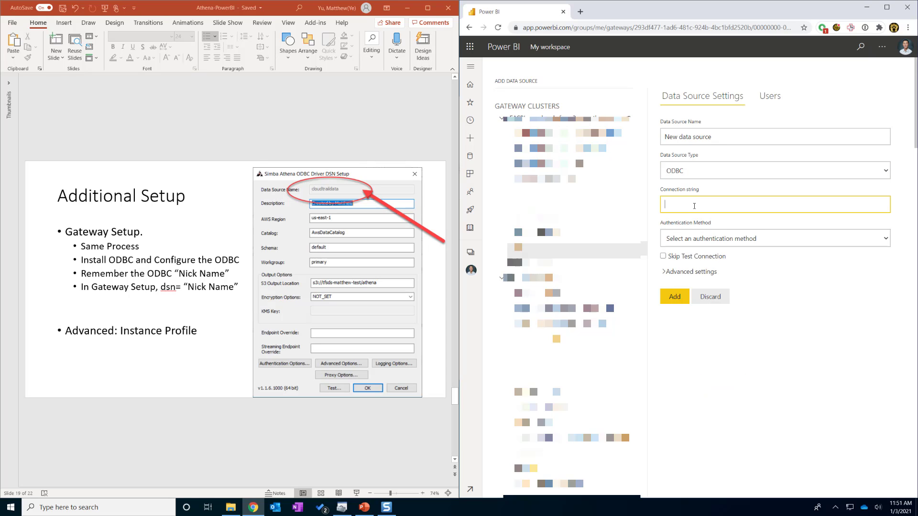
pyautogui.write('ds')
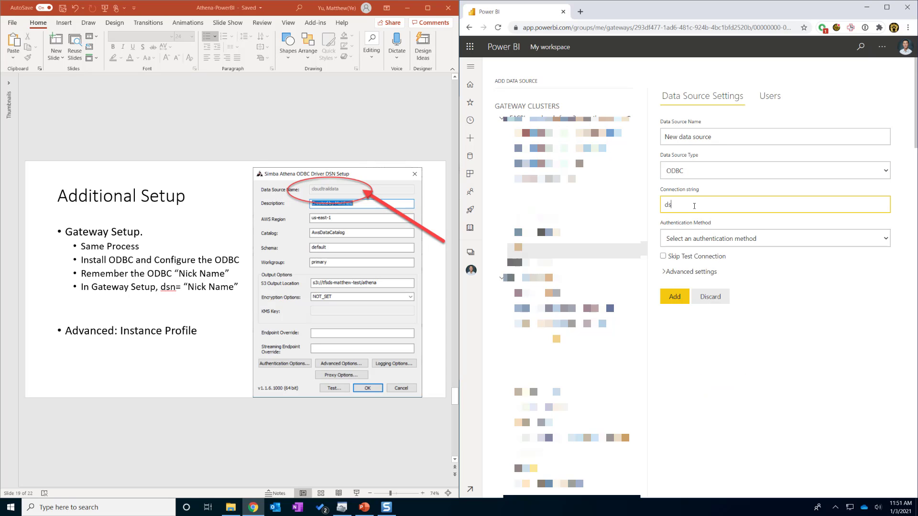
pyautogui.write('n')
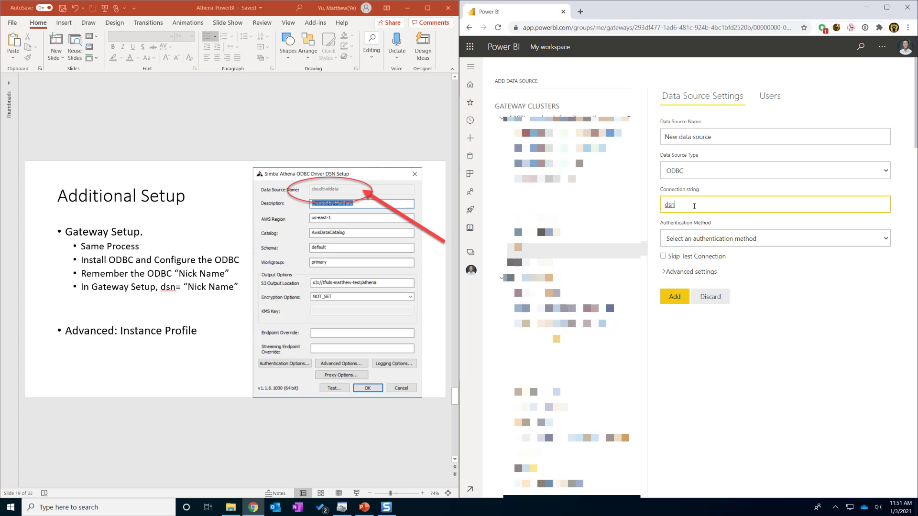
pyautogui.write('=cloudtraildata')
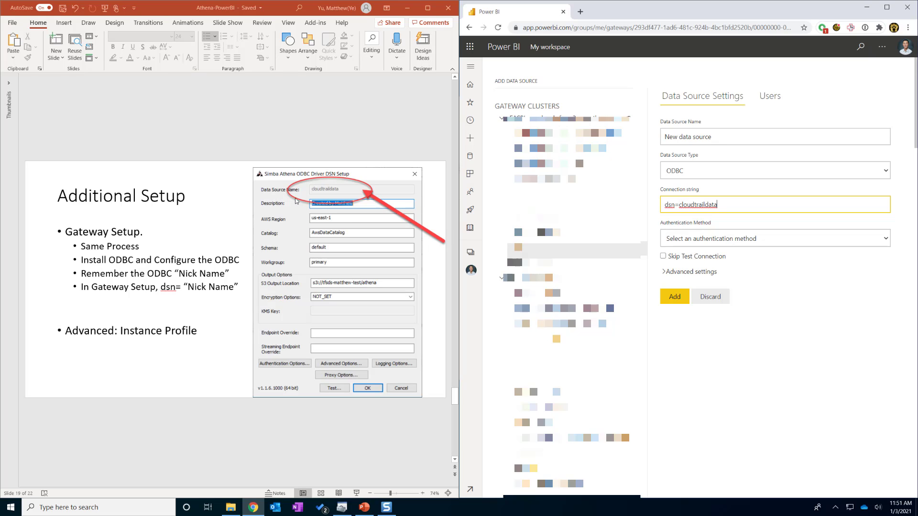
pyautogui.moveTo(750, 247)
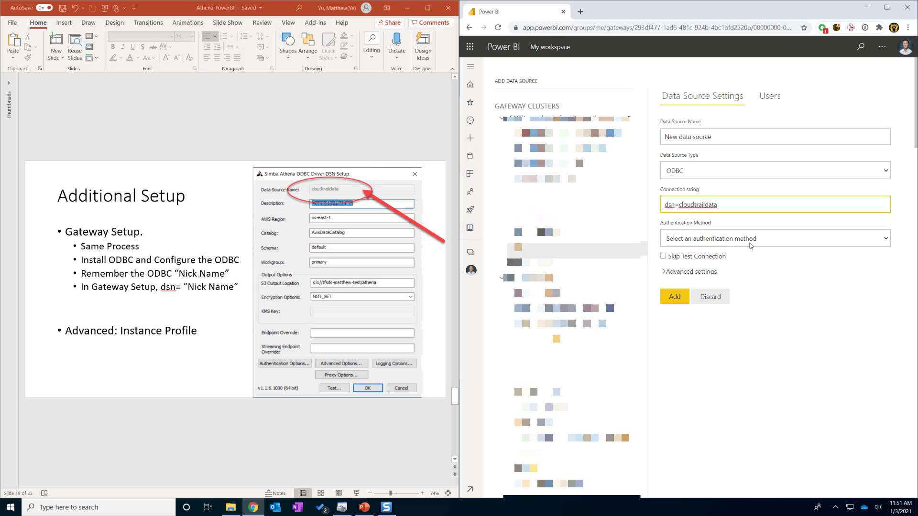
pyautogui.click(772, 238)
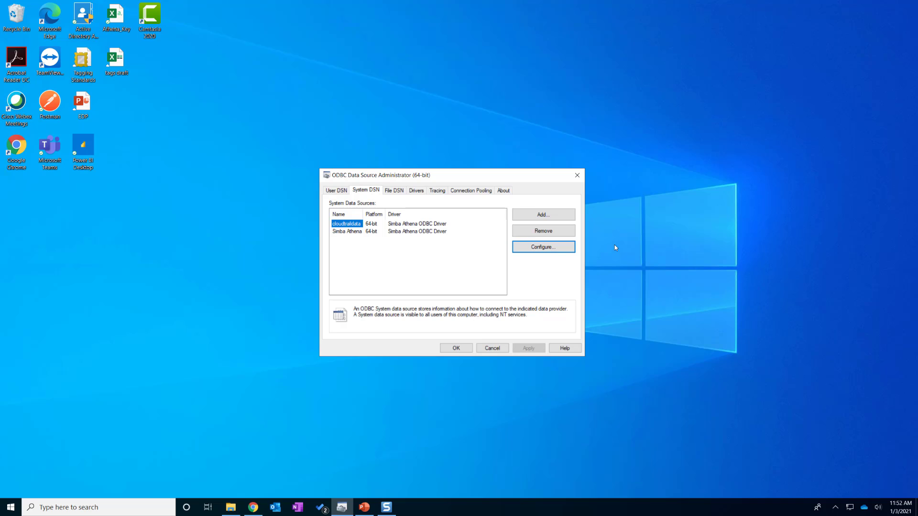
pyautogui.moveTo(541, 247)
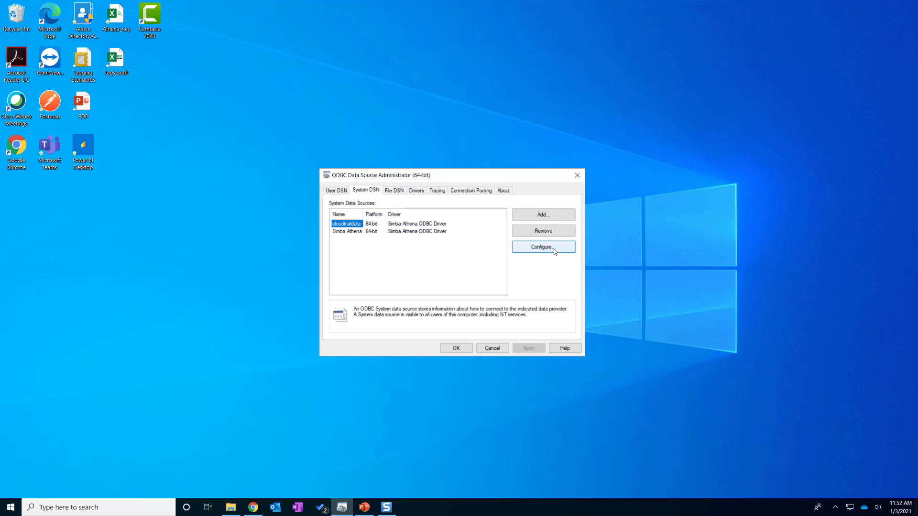
# Change the cloudtraildata System DSN's authentication from IAM Credentials to Instance Profile.
pyautogui.click(541, 247)
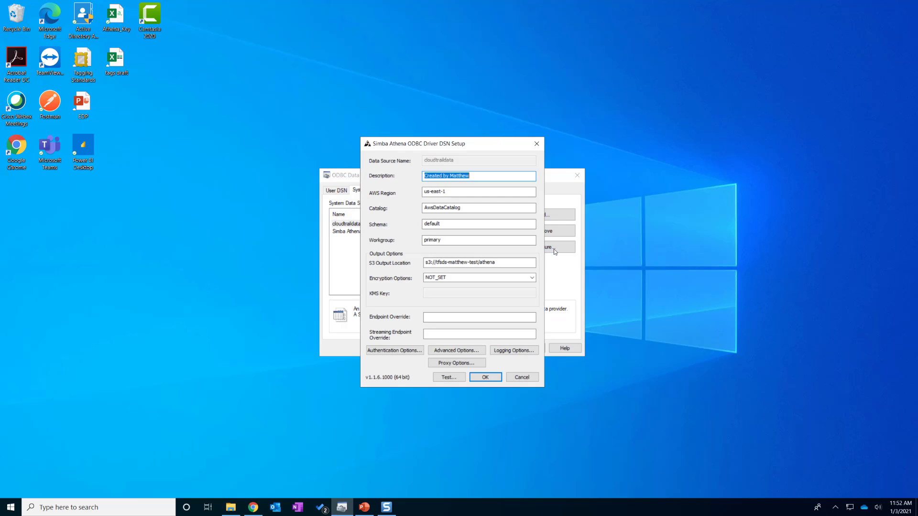
pyautogui.click(394, 350)
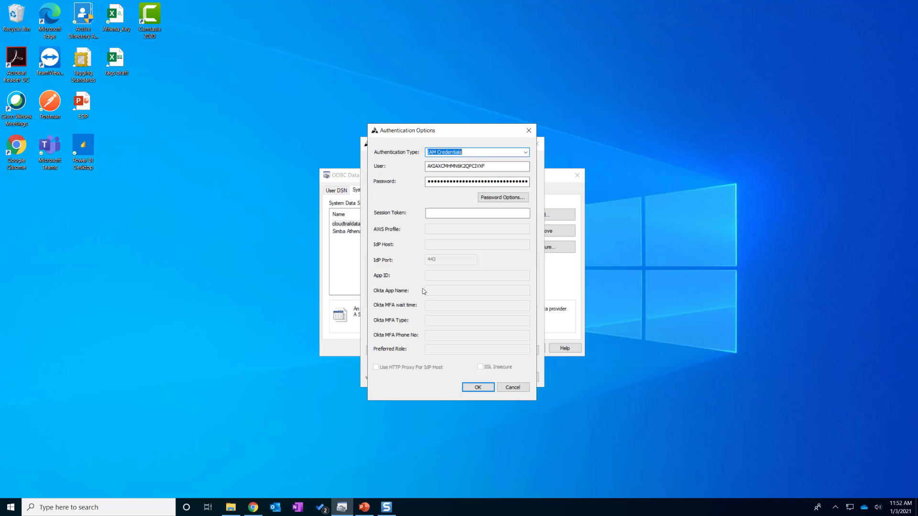
pyautogui.click(524, 152)
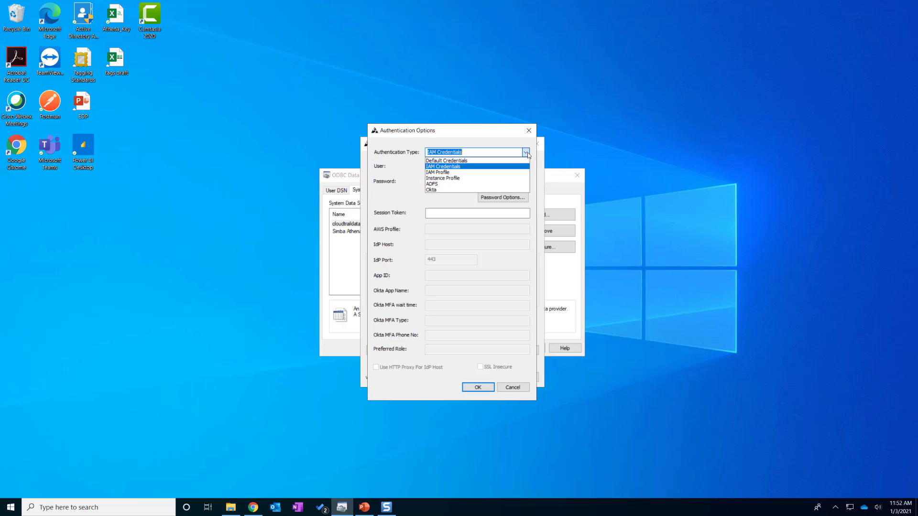
pyautogui.moveTo(456, 182)
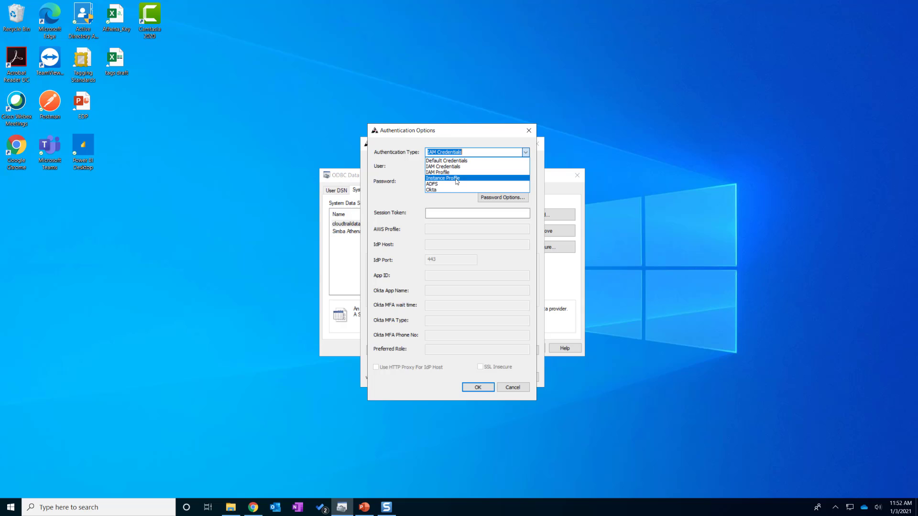
pyautogui.moveTo(456, 183)
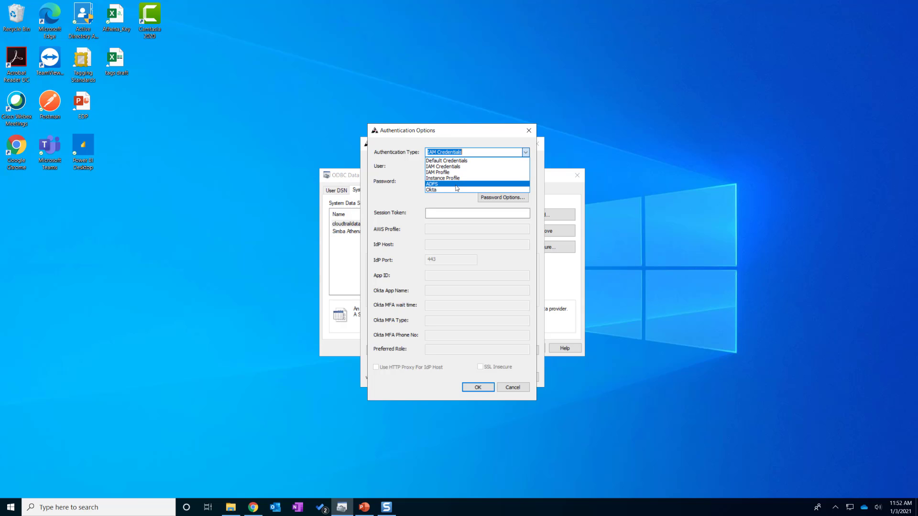
pyautogui.moveTo(456, 178)
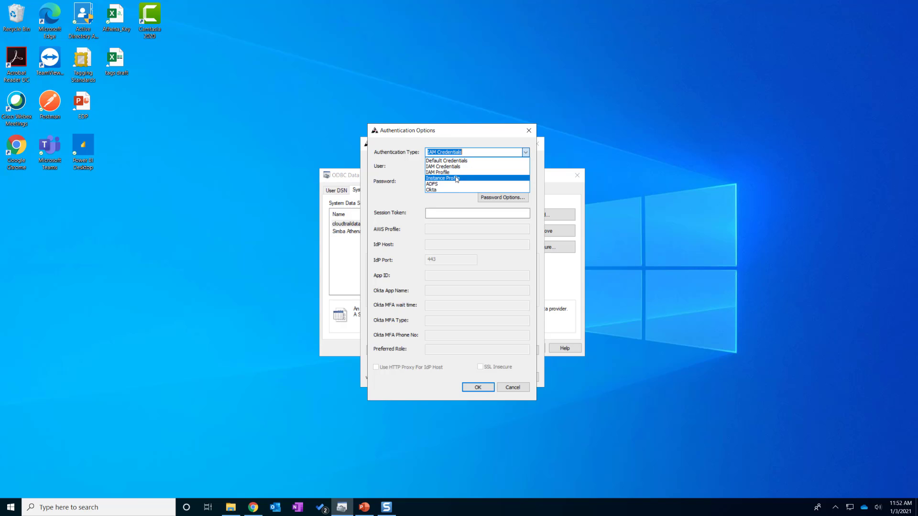
pyautogui.moveTo(456, 183)
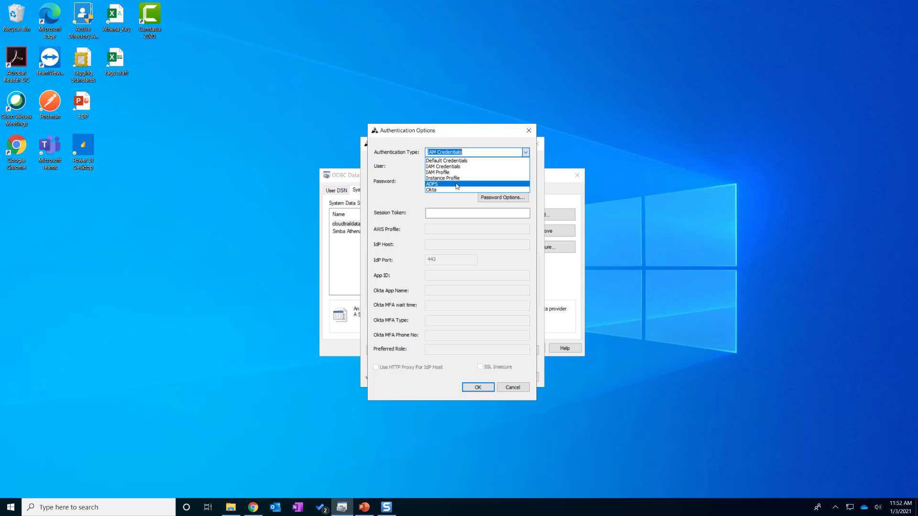
pyautogui.moveTo(462, 179)
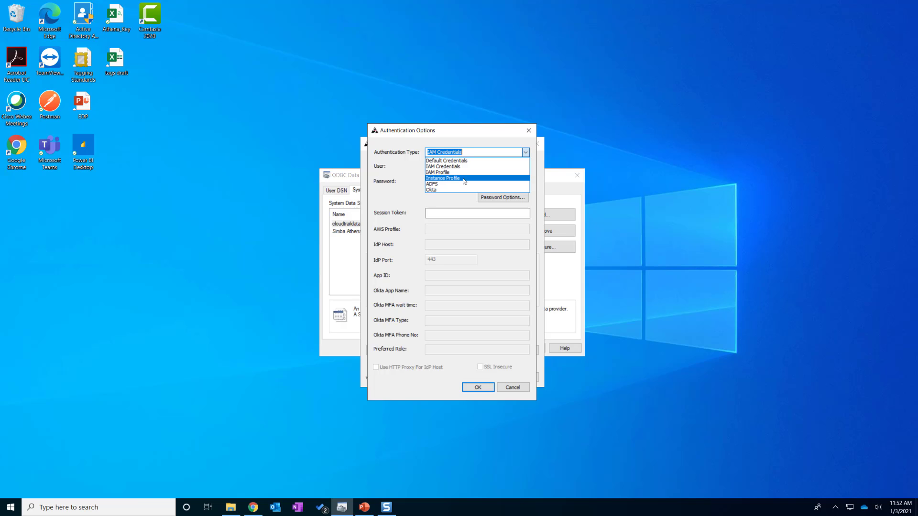
pyautogui.click(443, 178)
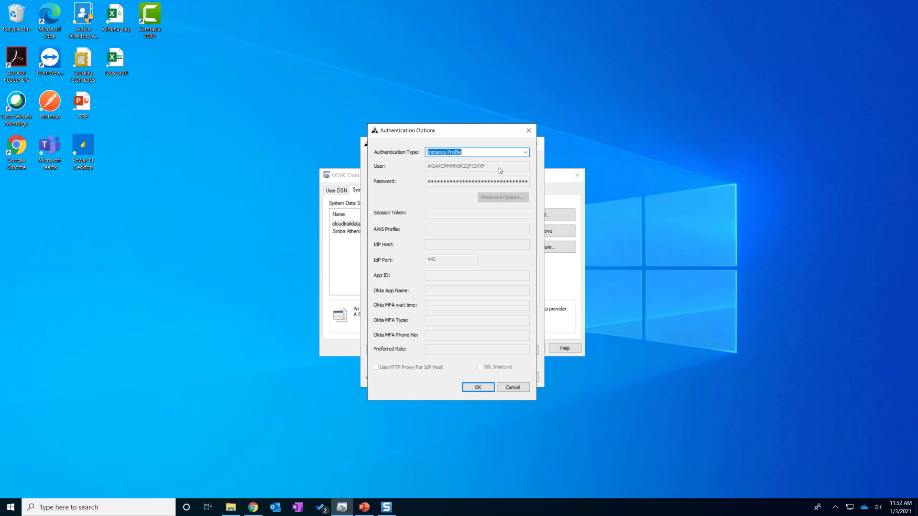
pyautogui.moveTo(379, 170)
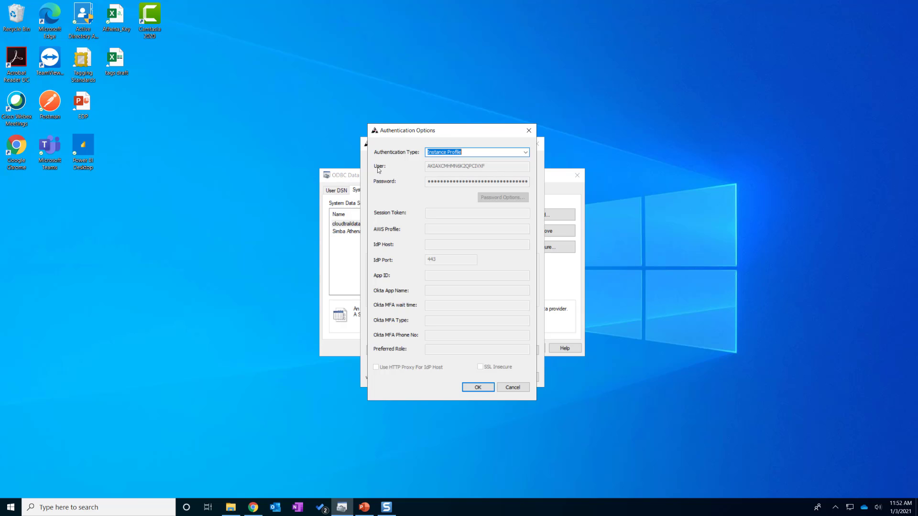
pyautogui.moveTo(381, 187)
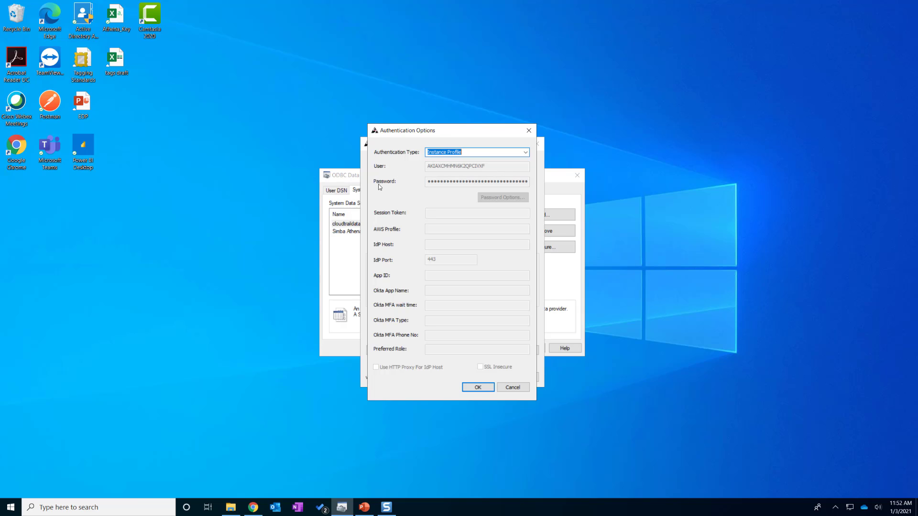